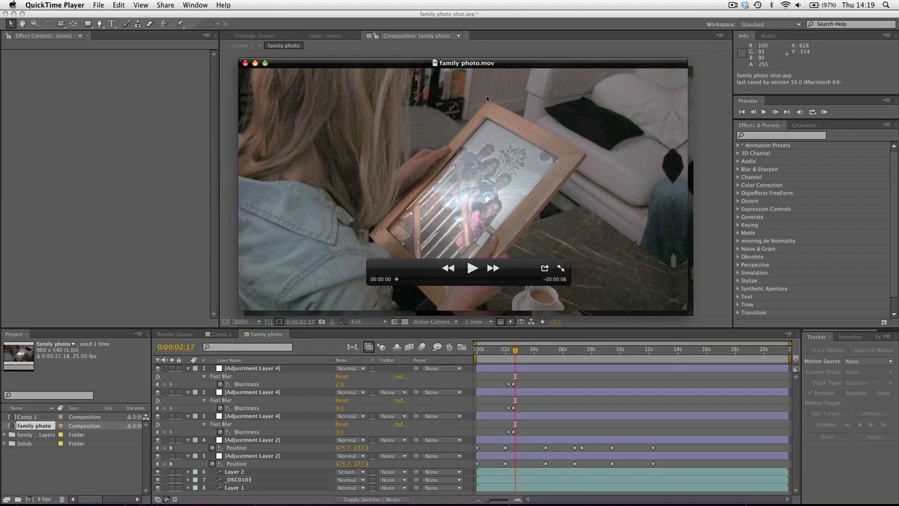
{"action": "mouse_move", "coordinate": [396, 261]}
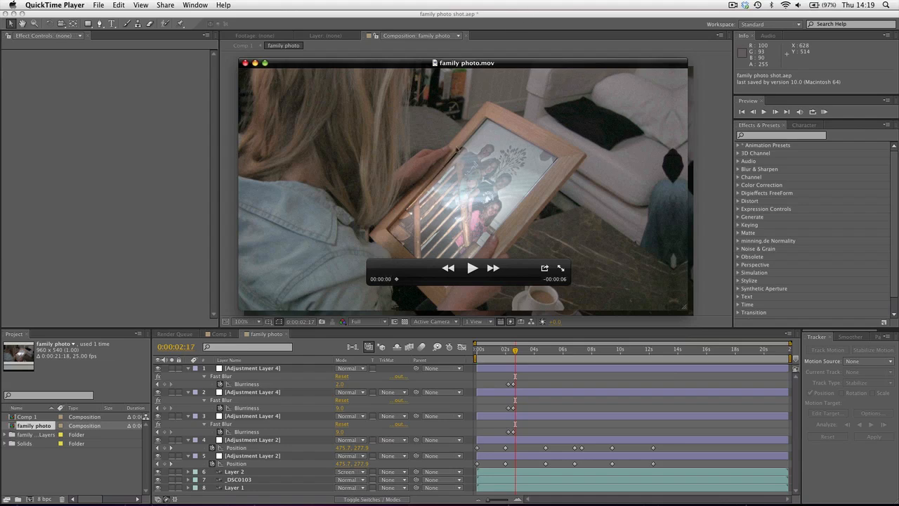
{"action": "mouse_move", "coordinate": [400, 222]}
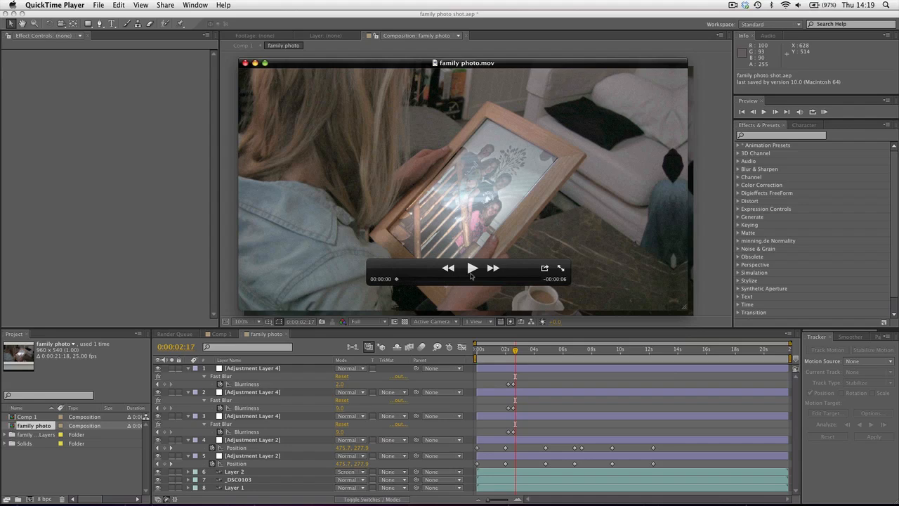
- Play the finished family photo clip and pause it around three seconds
{"action": "left_click", "coordinate": [472, 268]}
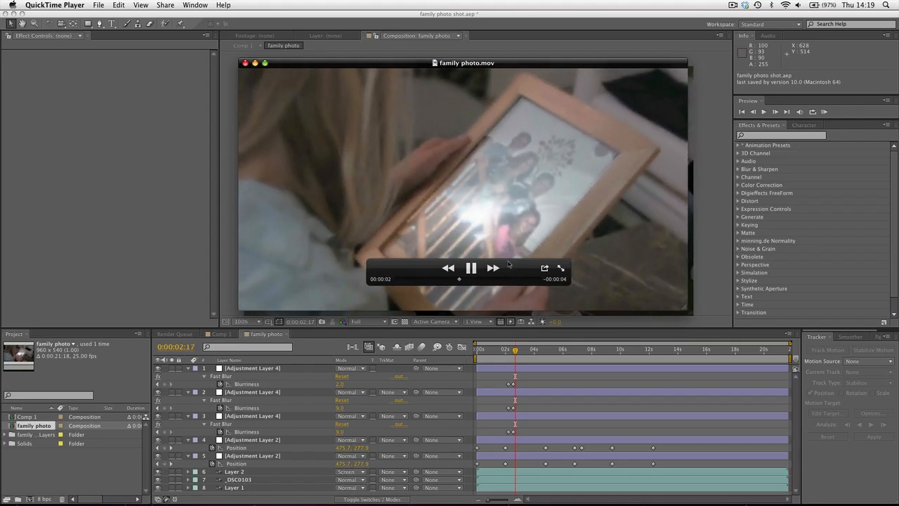
{"action": "left_click", "coordinate": [470, 268]}
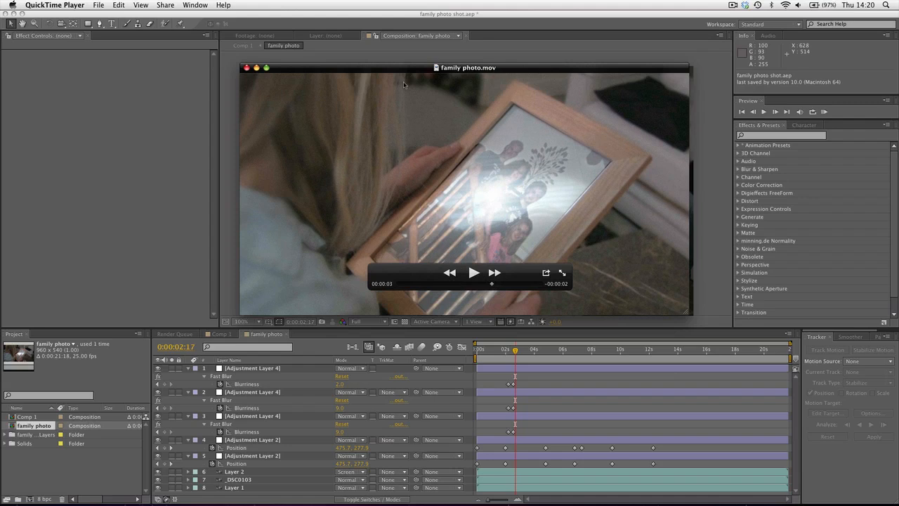
{"action": "mouse_move", "coordinate": [355, 99]}
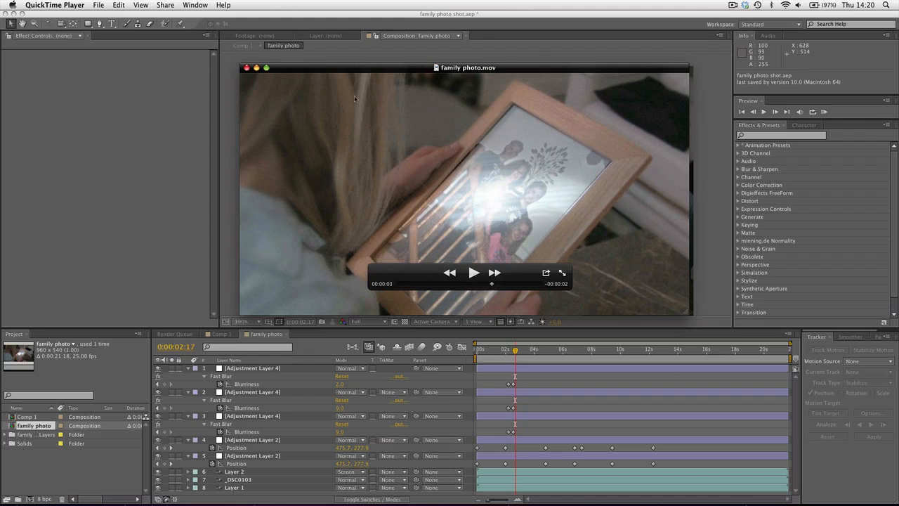
{"action": "mouse_move", "coordinate": [400, 181]}
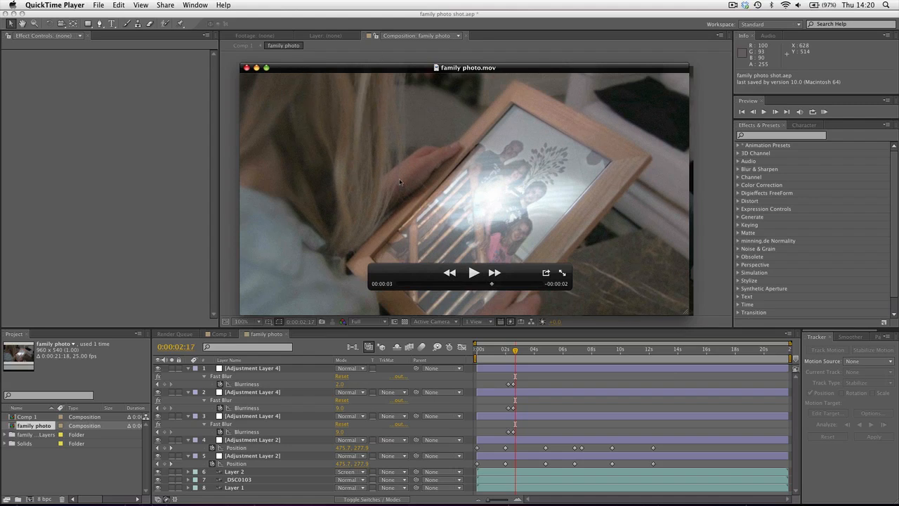
{"action": "mouse_move", "coordinate": [433, 188]}
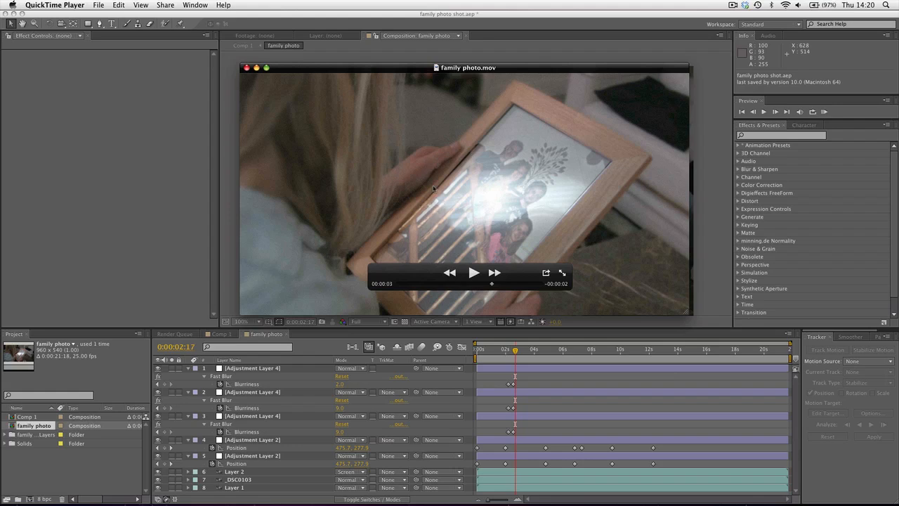
- Rewind the family photo clip to its start and play it through again
{"action": "left_click_drag", "start_coordinate": [492, 283], "coordinate": [422, 283]}
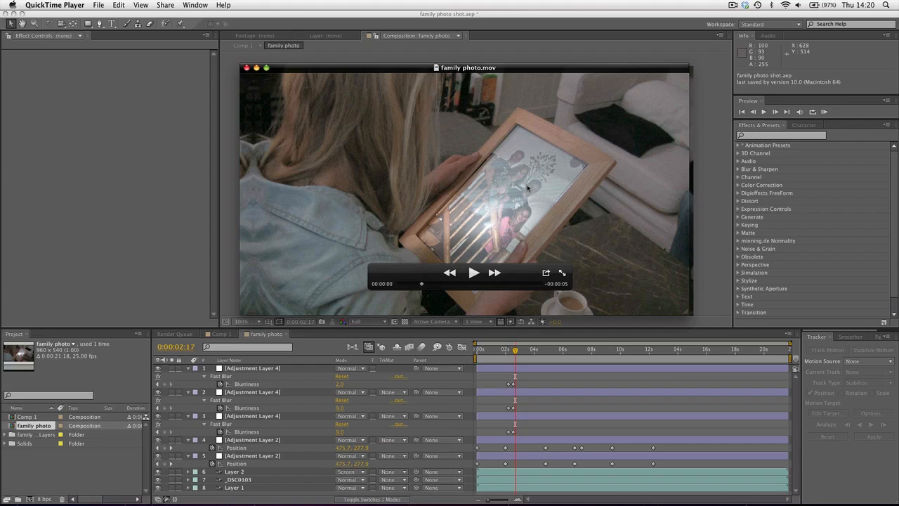
{"action": "mouse_move", "coordinate": [430, 272]}
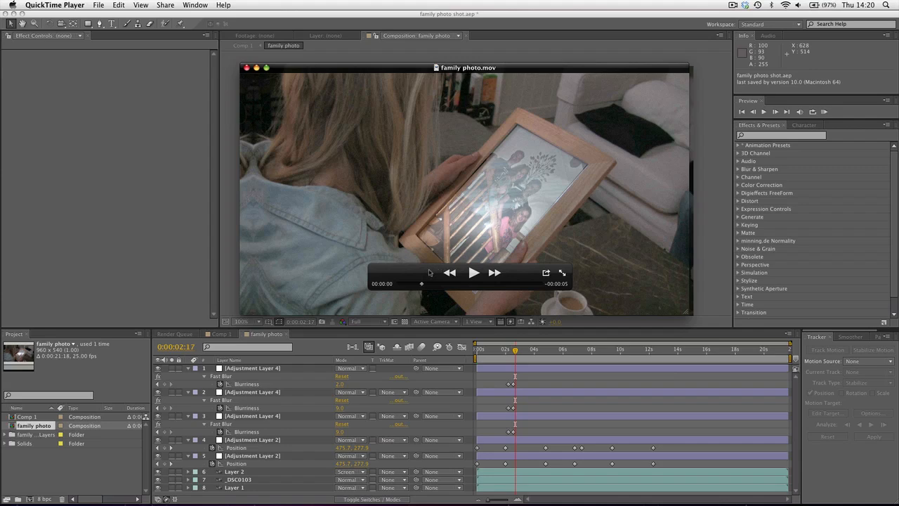
{"action": "mouse_move", "coordinate": [394, 162]}
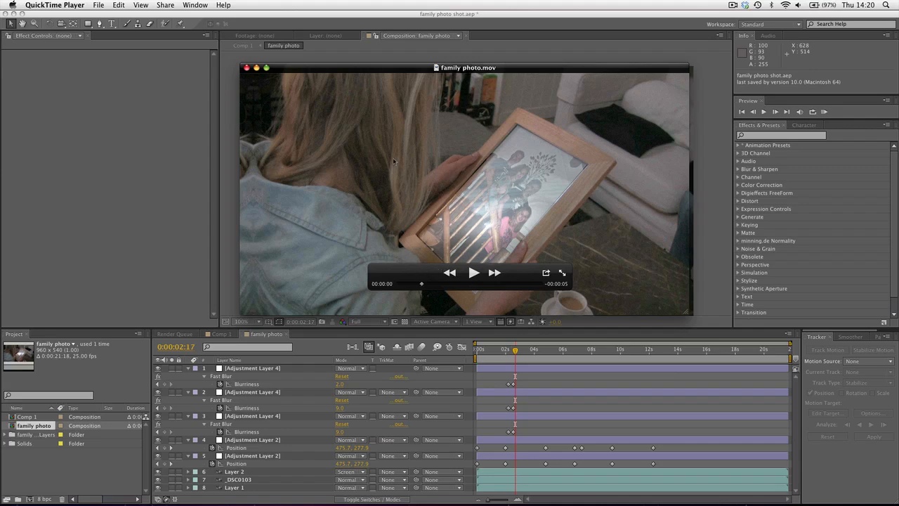
{"action": "mouse_move", "coordinate": [446, 291]}
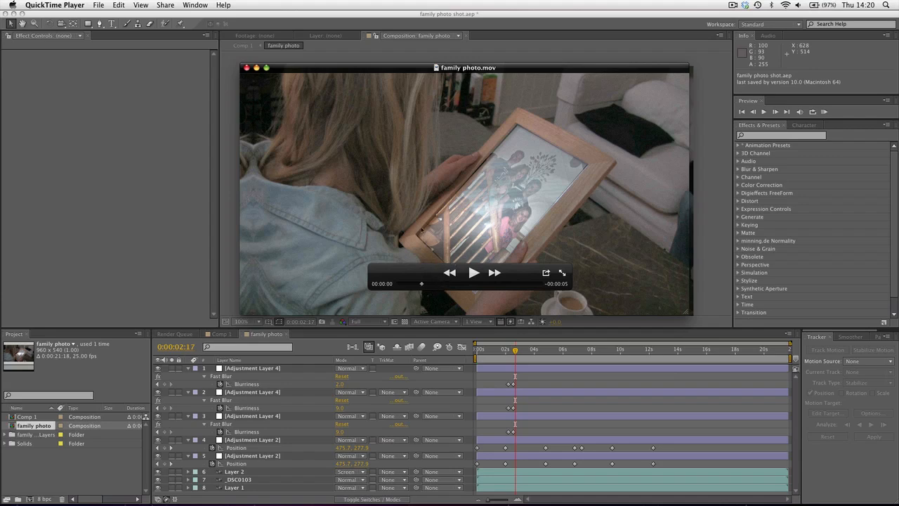
{"action": "mouse_move", "coordinate": [383, 198]}
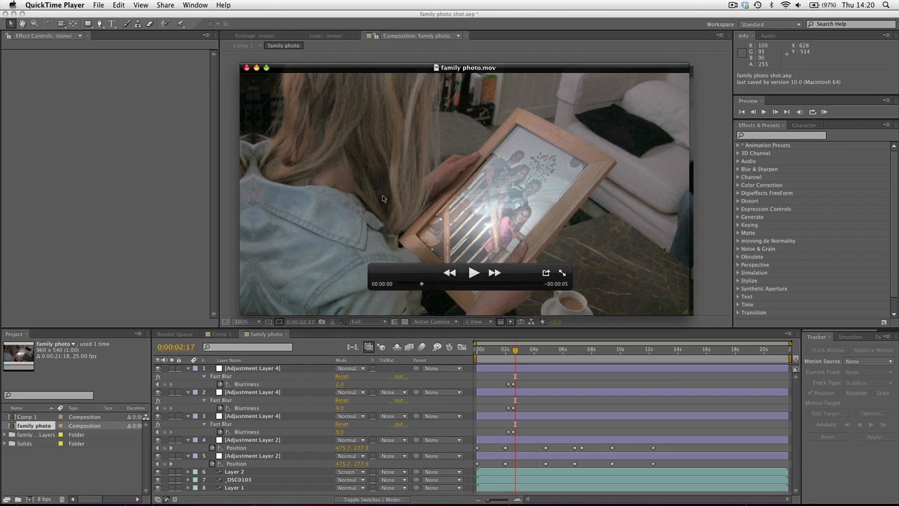
{"action": "left_click", "coordinate": [473, 273]}
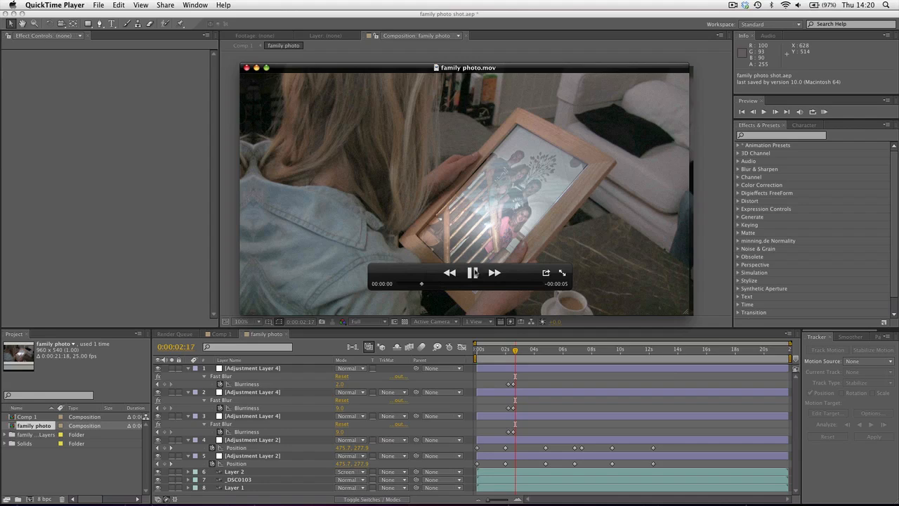
{"action": "left_click", "coordinate": [473, 273]}
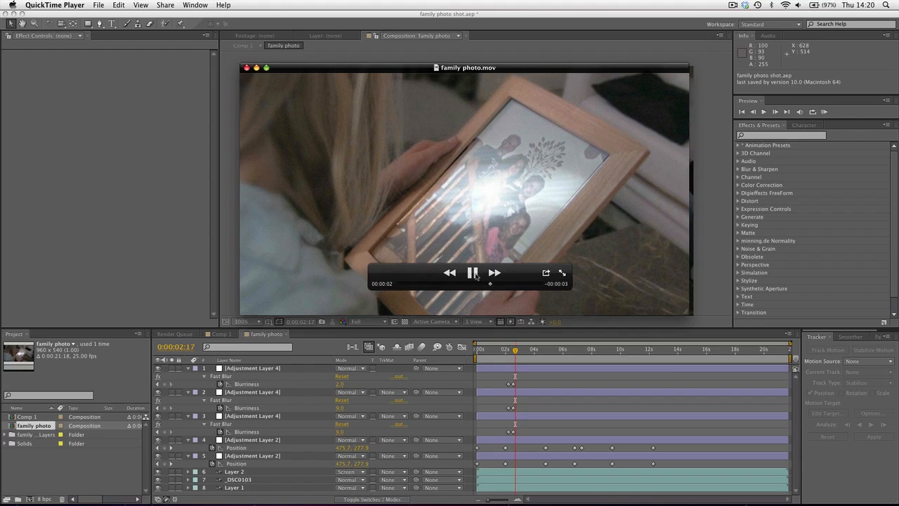
- Close the QuickTime preview window and return to the After Effects composition
{"action": "left_click", "coordinate": [473, 273]}
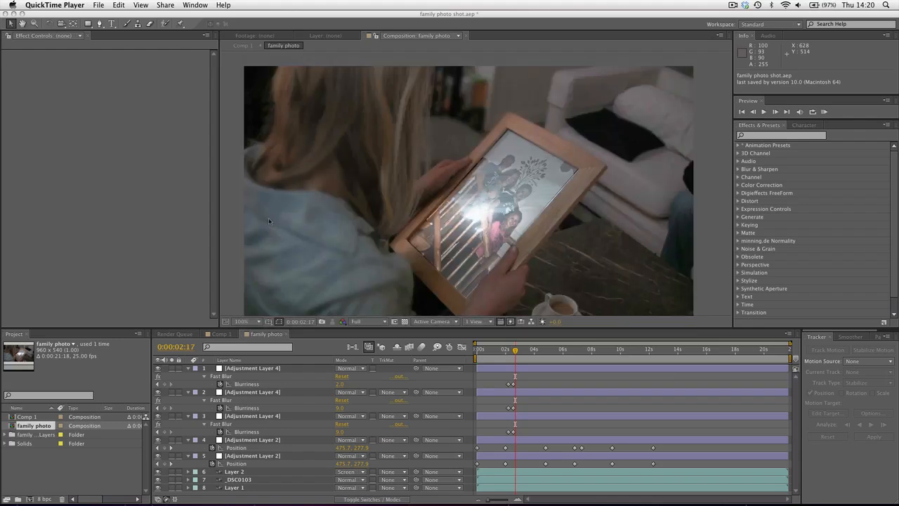
{"action": "mouse_move", "coordinate": [296, 218]}
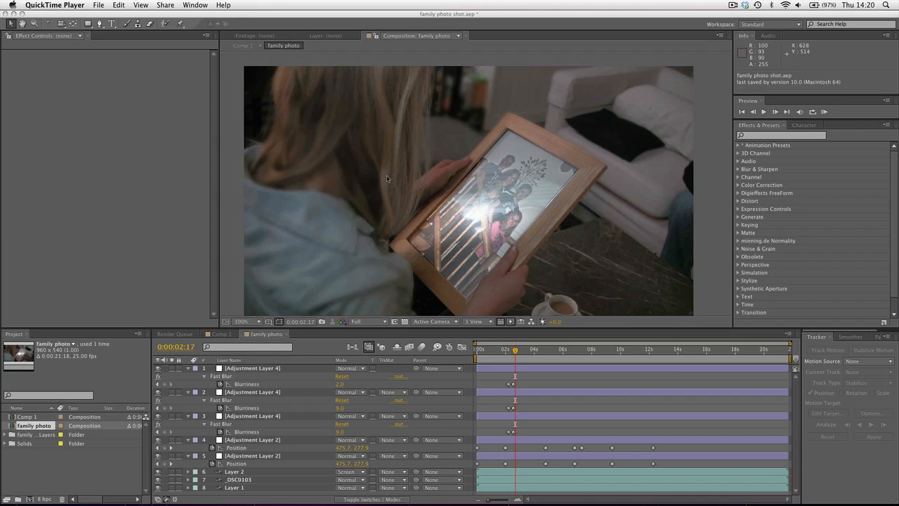
{"action": "mouse_move", "coordinate": [375, 209]}
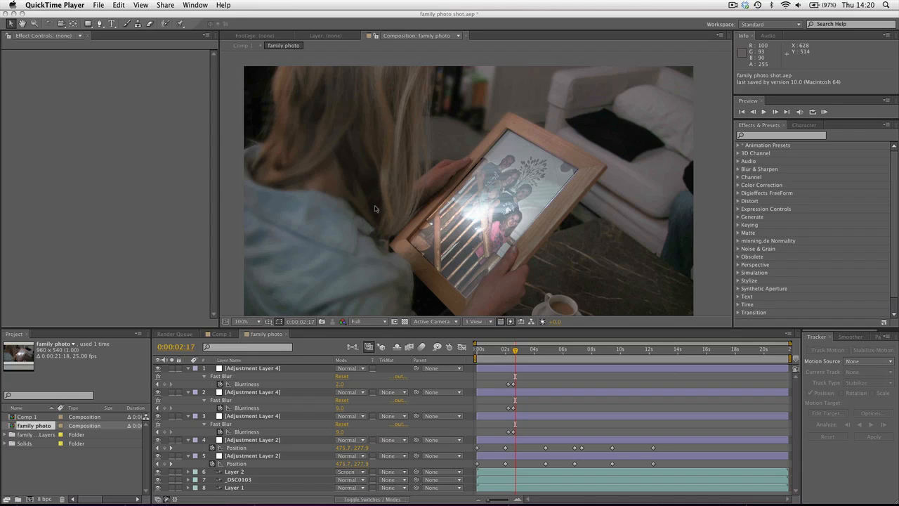
{"action": "mouse_move", "coordinate": [383, 224]}
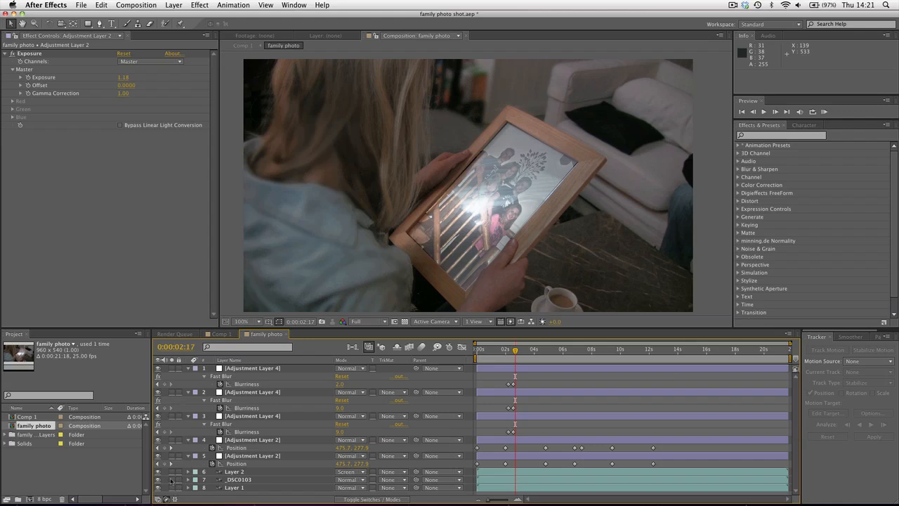
{"action": "mouse_move", "coordinate": [451, 178]}
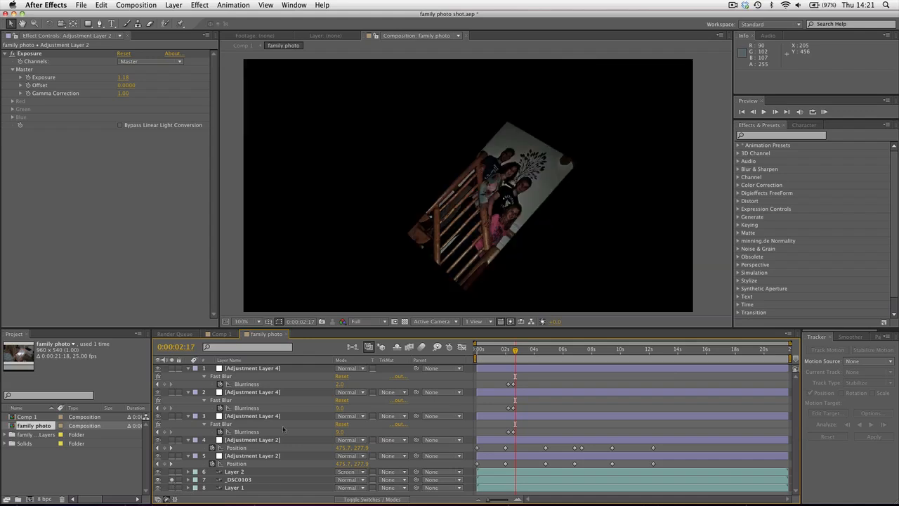
- Select the _DSC0103 photo layer in the timeline
{"action": "left_click", "coordinate": [239, 480]}
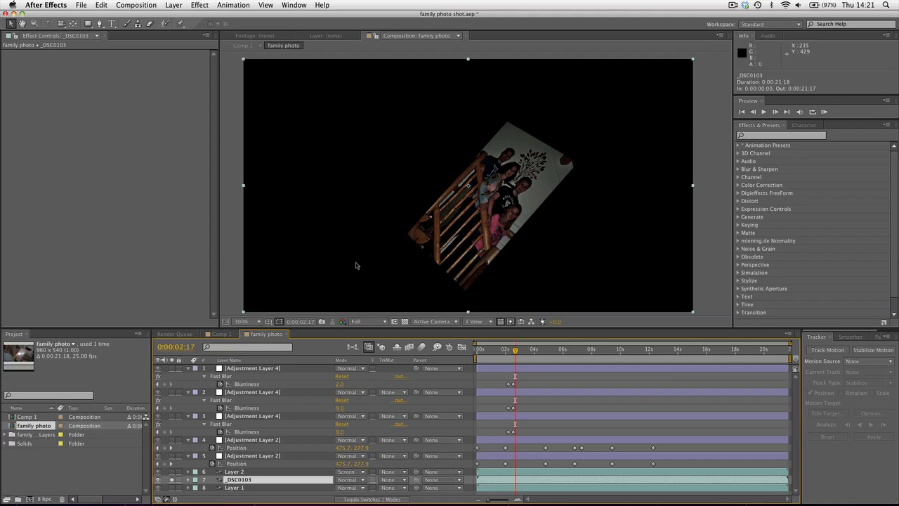
{"action": "mouse_move", "coordinate": [420, 282]}
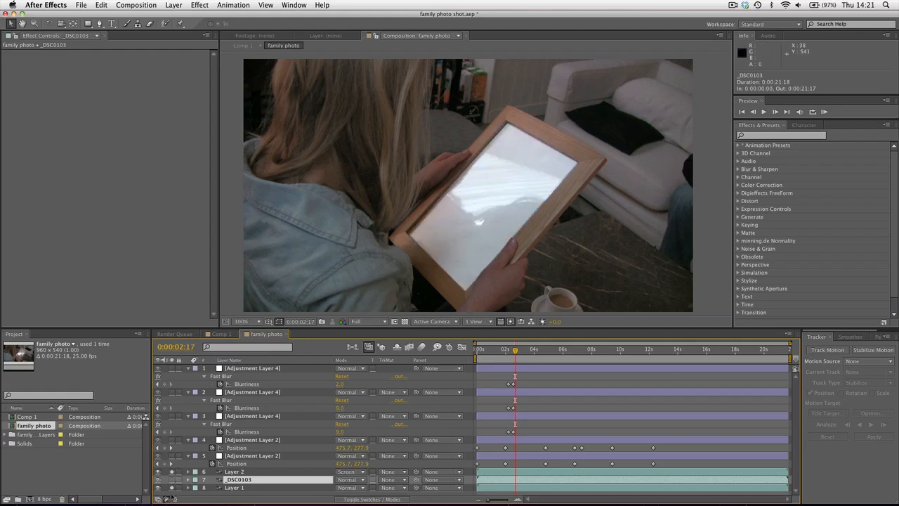
{"action": "left_click", "coordinate": [158, 471]}
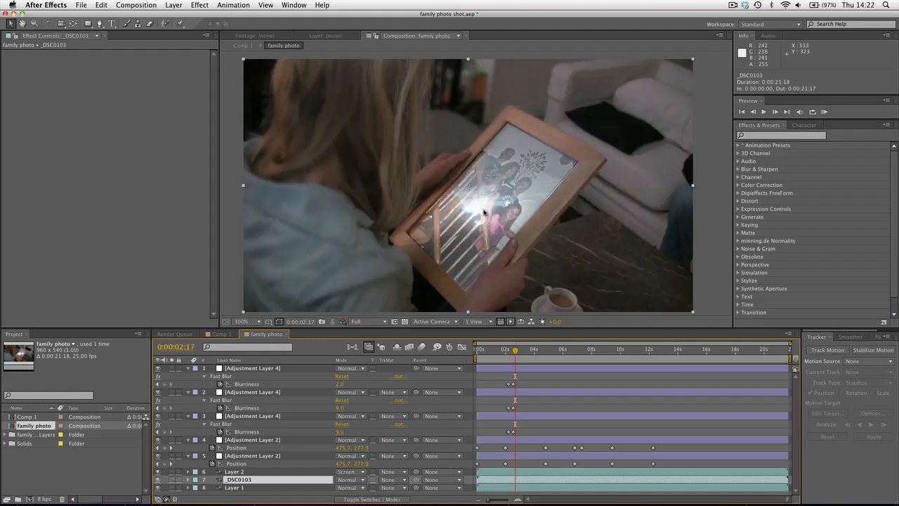
{"action": "left_click", "coordinate": [514, 349]}
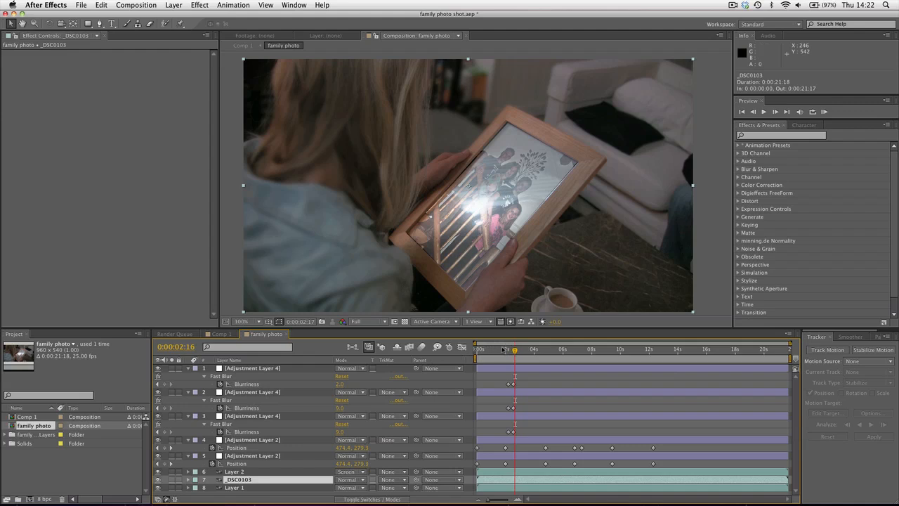
{"action": "left_click", "coordinate": [604, 350]}
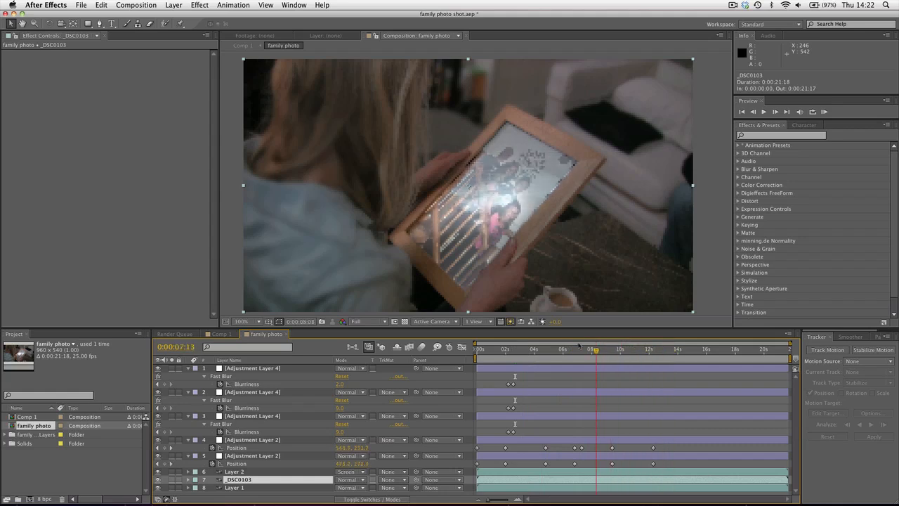
{"action": "left_click", "coordinate": [506, 349]}
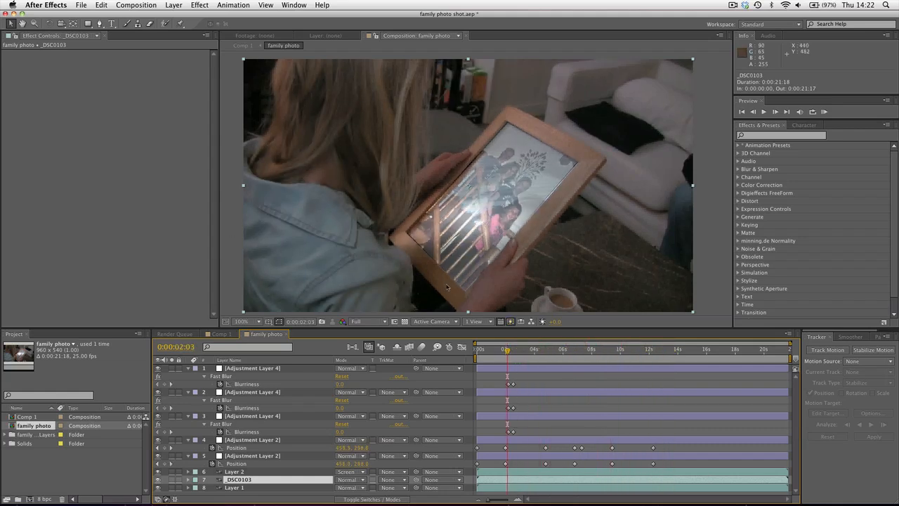
{"action": "left_click", "coordinate": [574, 349]}
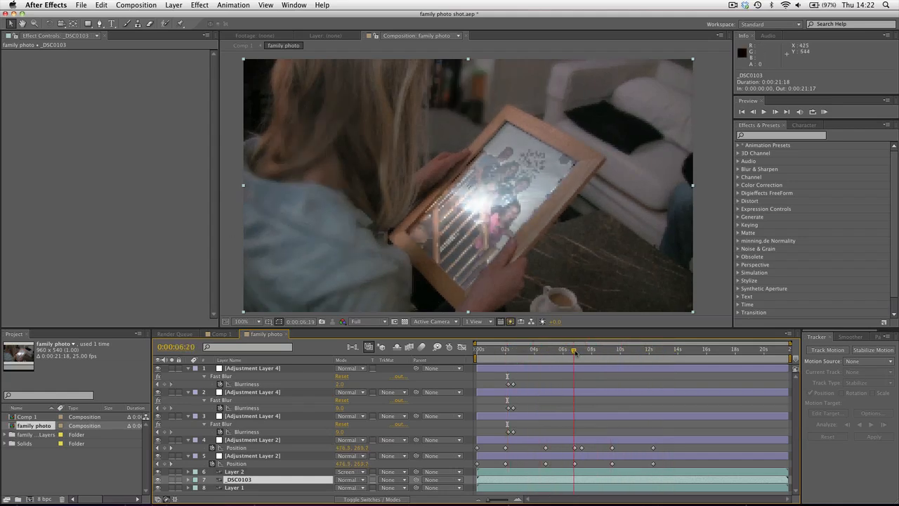
{"action": "left_click", "coordinate": [575, 348]}
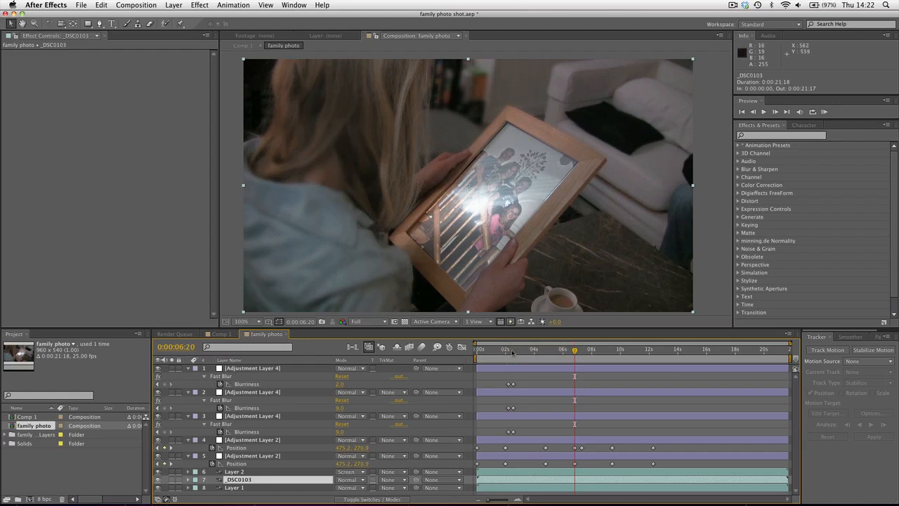
{"action": "left_click", "coordinate": [610, 350]}
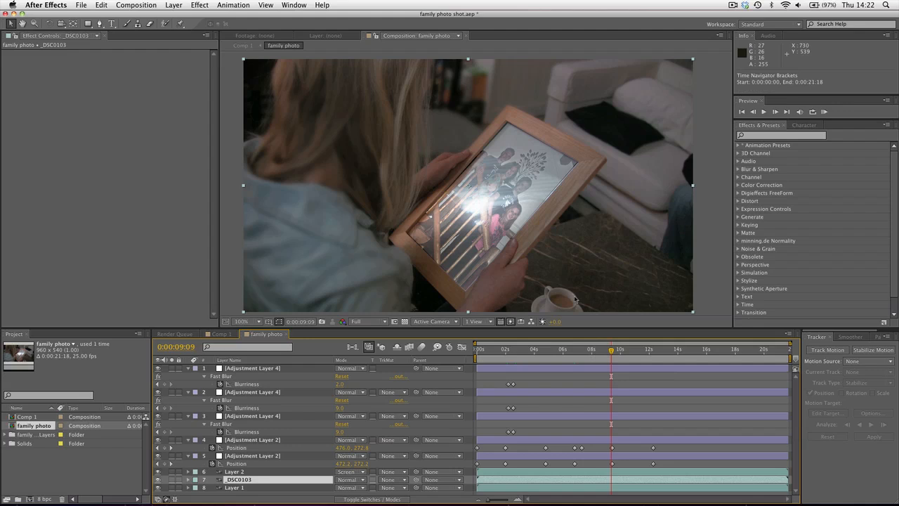
{"action": "mouse_move", "coordinate": [287, 248]}
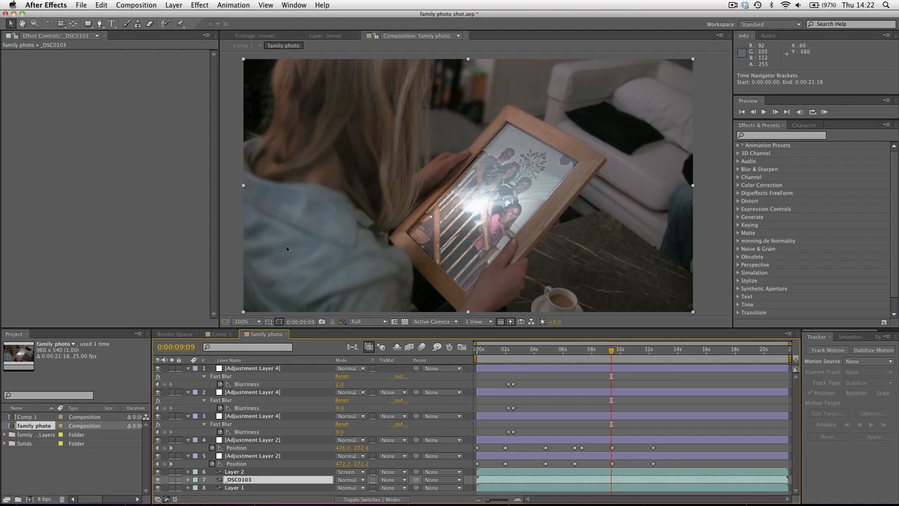
{"action": "mouse_move", "coordinate": [335, 269]}
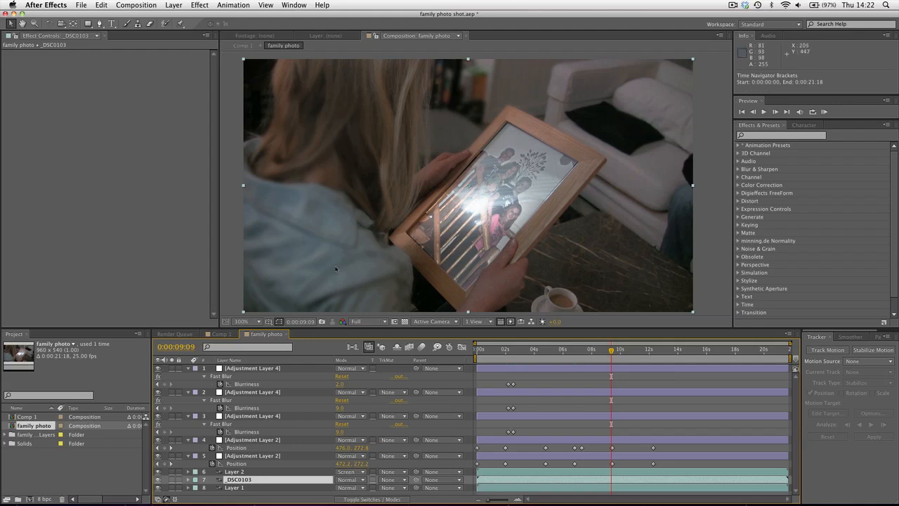
- Check the blur adjustment layer's mask, hide it, and switch to Comp 1
{"action": "left_click", "coordinate": [252, 368]}
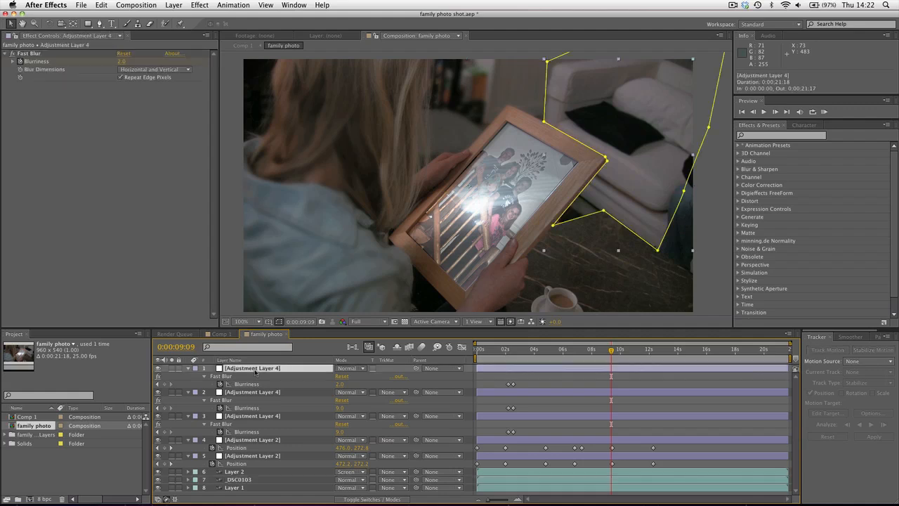
{"action": "mouse_move", "coordinate": [713, 159]}
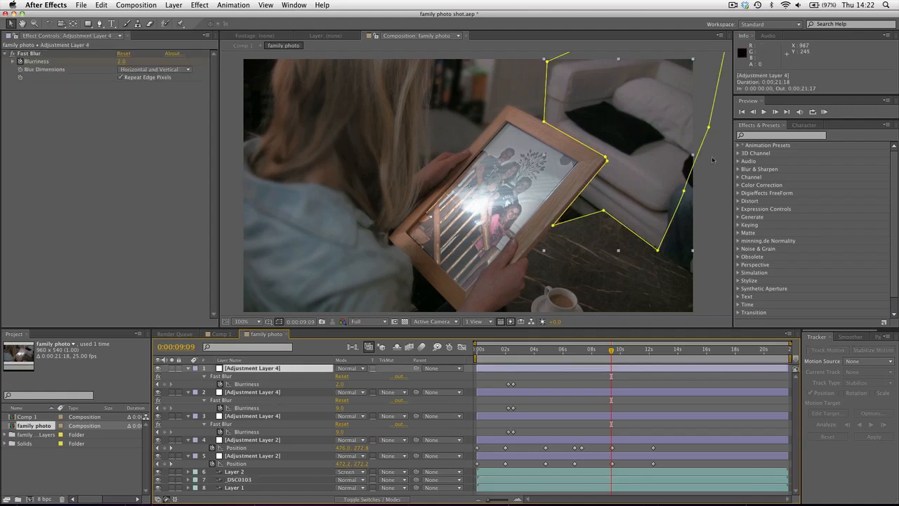
{"action": "left_click", "coordinate": [252, 391]}
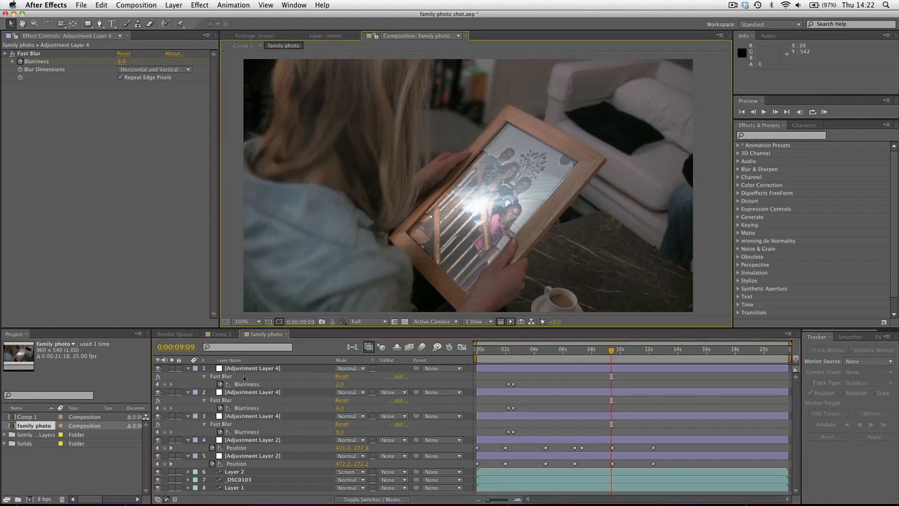
{"action": "left_click", "coordinate": [220, 333]}
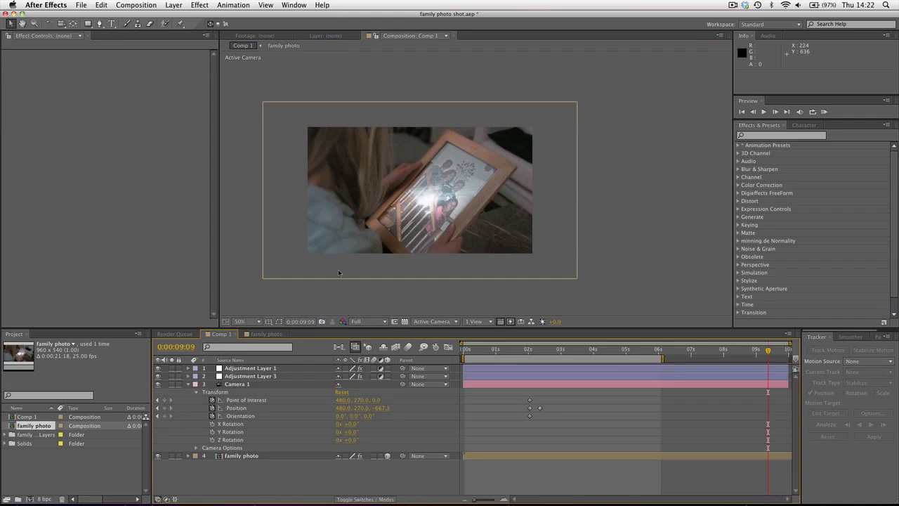
- Select the family photo layer to view its shake effects, then scrub between blurred and sharp frames
{"action": "left_click", "coordinate": [485, 349]}
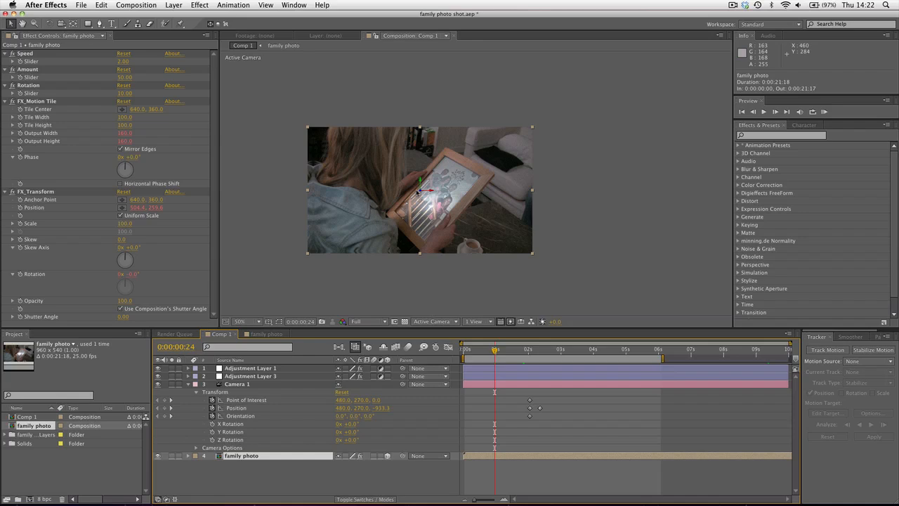
{"action": "mouse_move", "coordinate": [303, 195]}
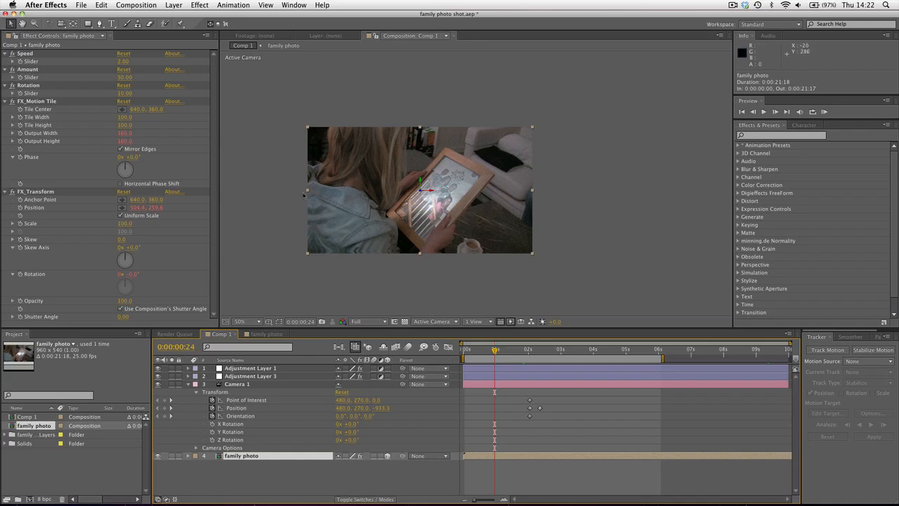
{"action": "mouse_move", "coordinate": [453, 314]}
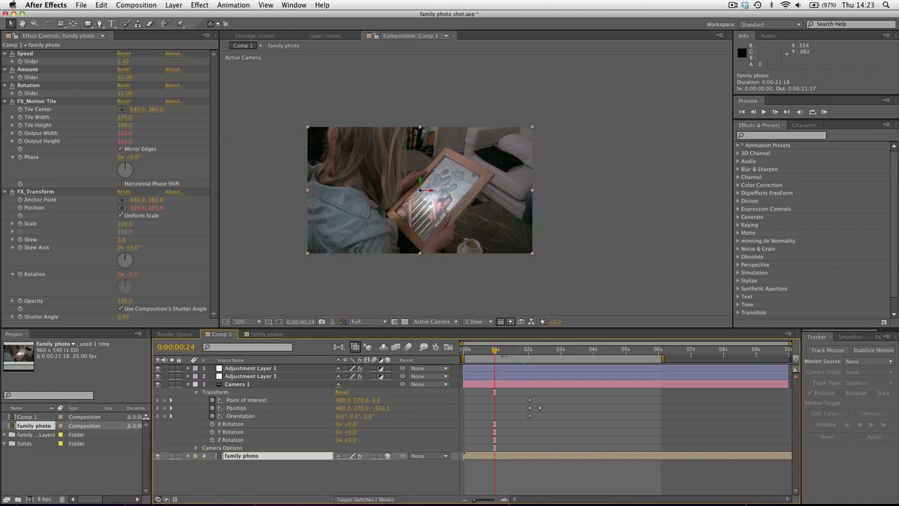
{"action": "left_click", "coordinate": [543, 350]}
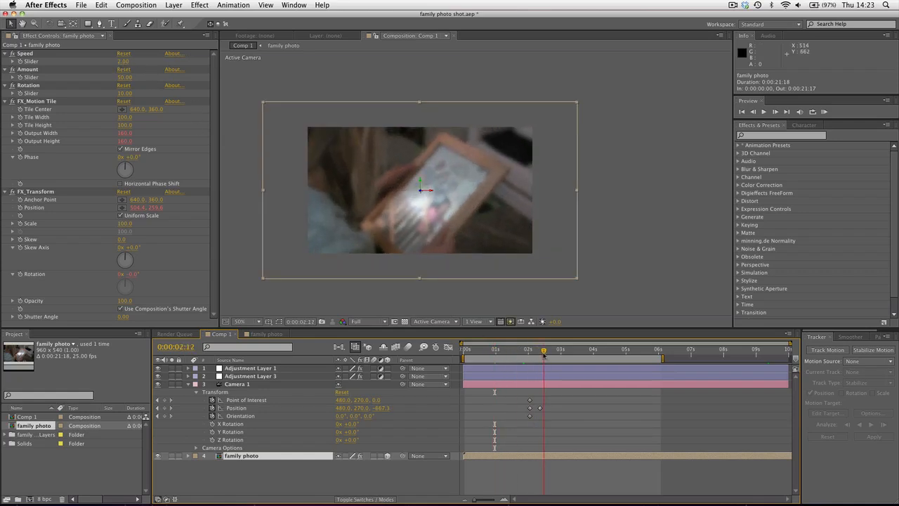
{"action": "left_click", "coordinate": [489, 349]}
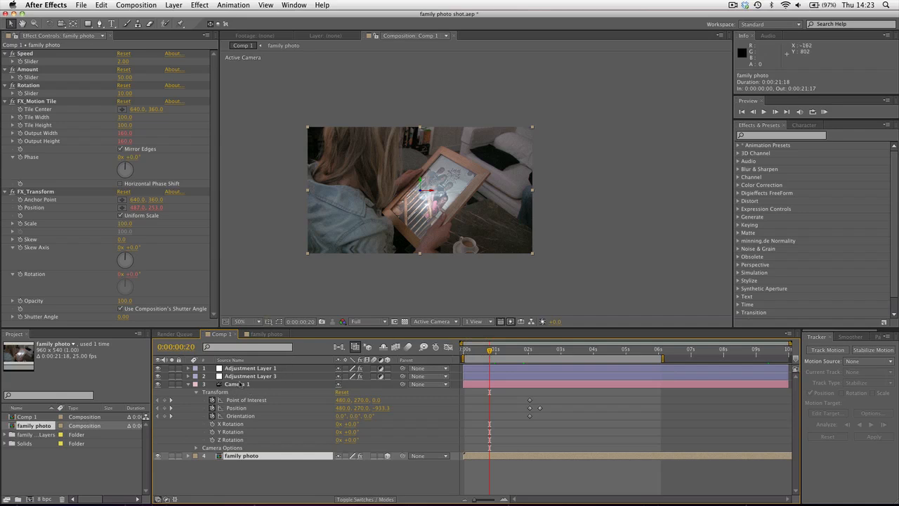
- Select Camera 1 and jump around its Position keyframes before, during and after the zoom
{"action": "left_click", "coordinate": [239, 383]}
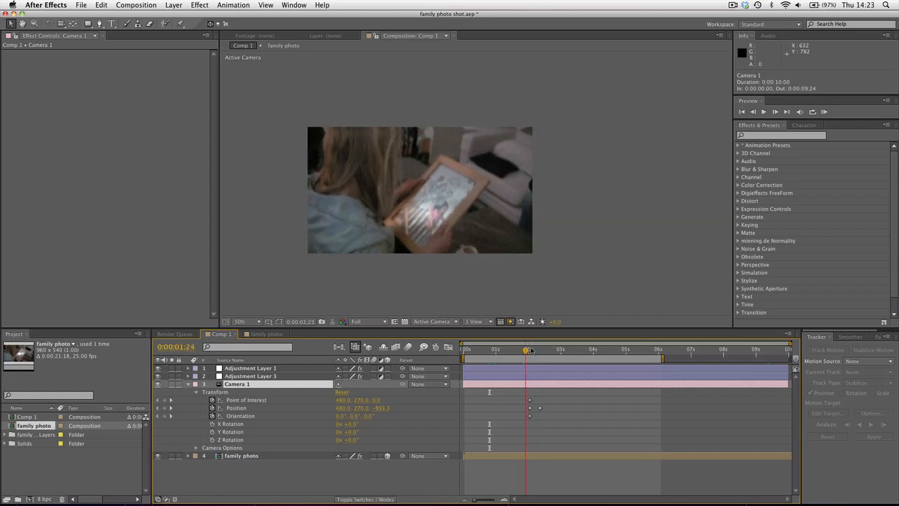
{"action": "left_click", "coordinate": [586, 350]}
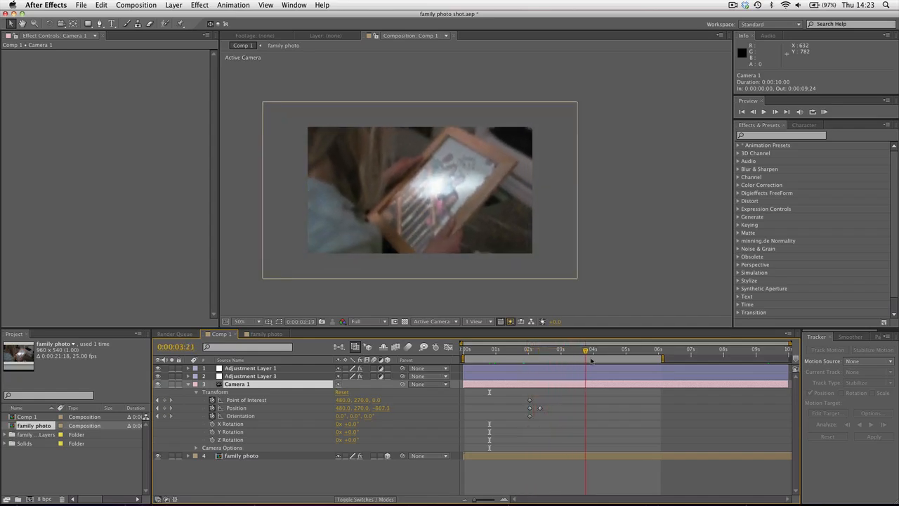
{"action": "left_click", "coordinate": [525, 349]}
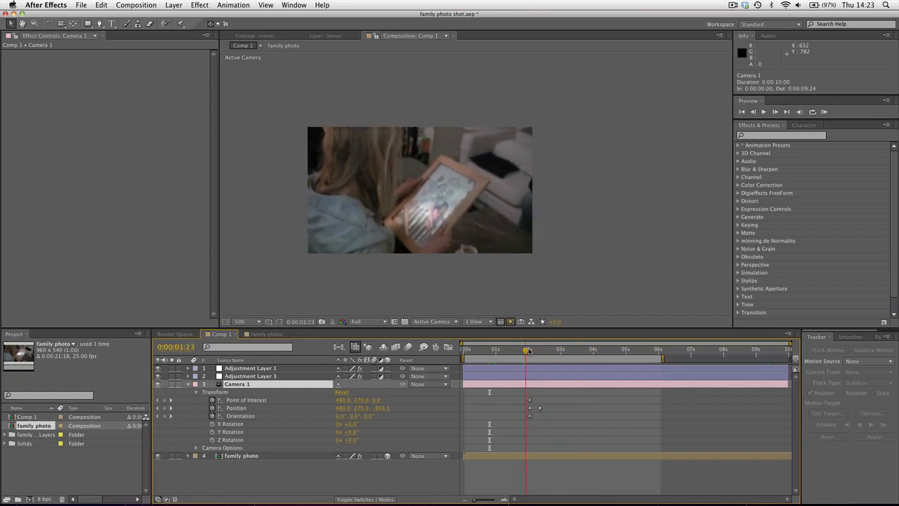
{"action": "left_click", "coordinate": [534, 349]}
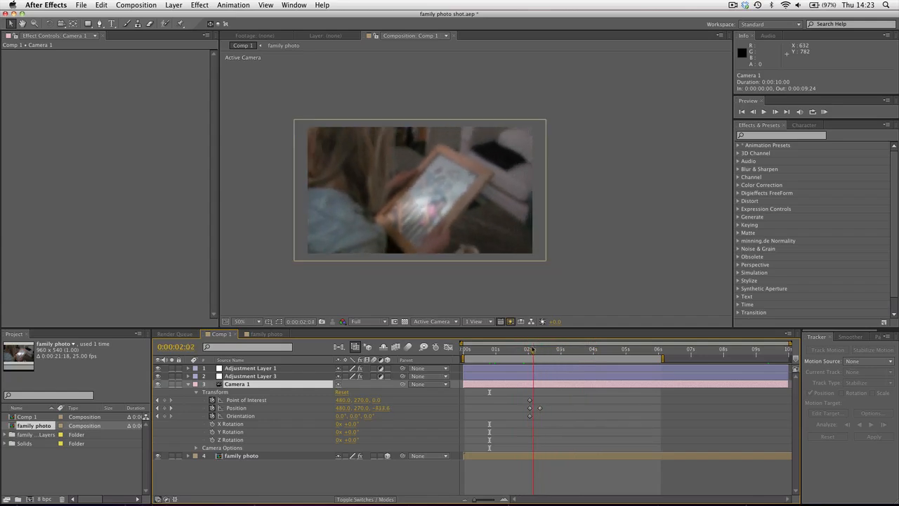
{"action": "left_click", "coordinate": [549, 349]}
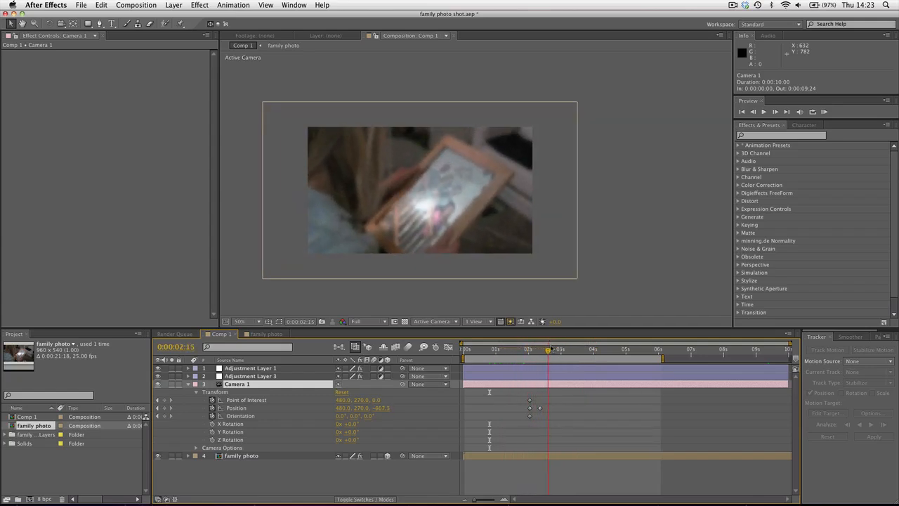
- Scrub across the camera push-in, preview it, then view Adjustment Layer 3's Fast Blur
{"action": "left_click_drag", "start_coordinate": [550, 350], "coordinate": [540, 349]}
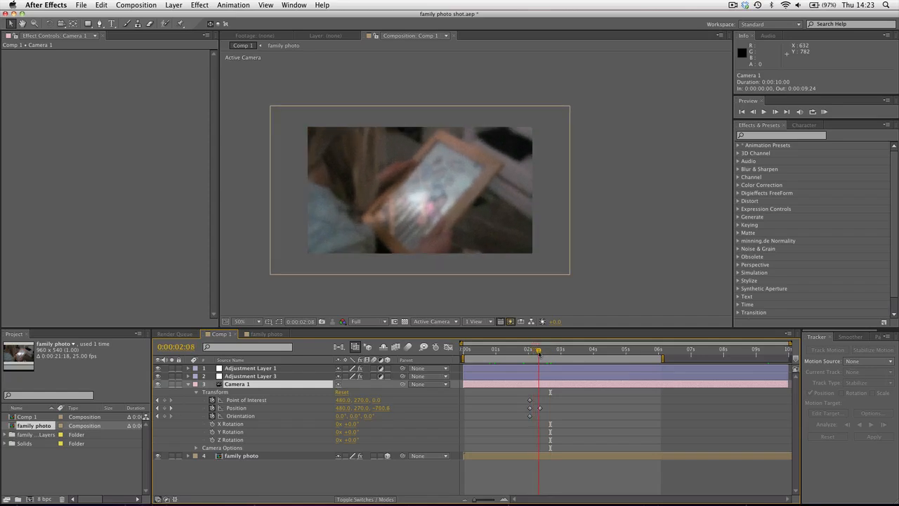
{"action": "left_click_drag", "start_coordinate": [538, 349], "coordinate": [562, 349]}
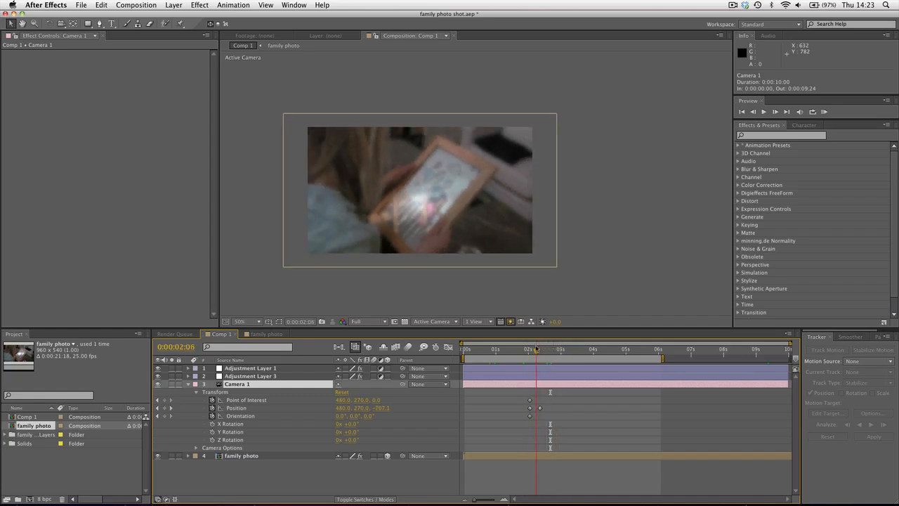
{"action": "left_click", "coordinate": [562, 347]}
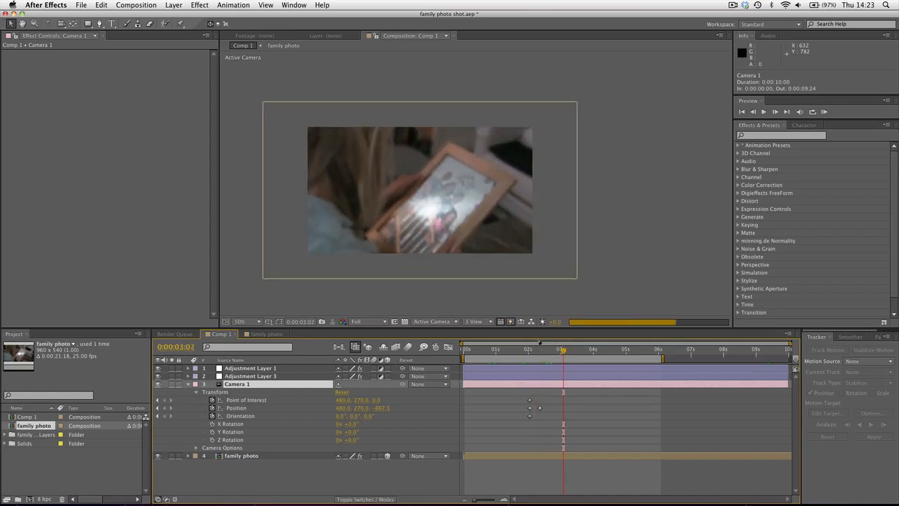
{"action": "left_click", "coordinate": [251, 376]}
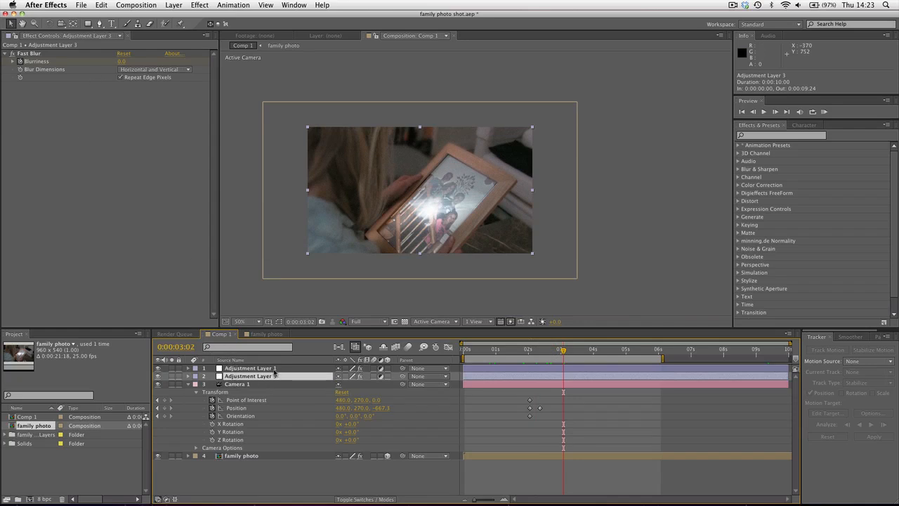
- Show Adjustment Layer 1's 4% Noise and park Comp 1 mid-zoom
{"action": "left_click", "coordinate": [250, 367]}
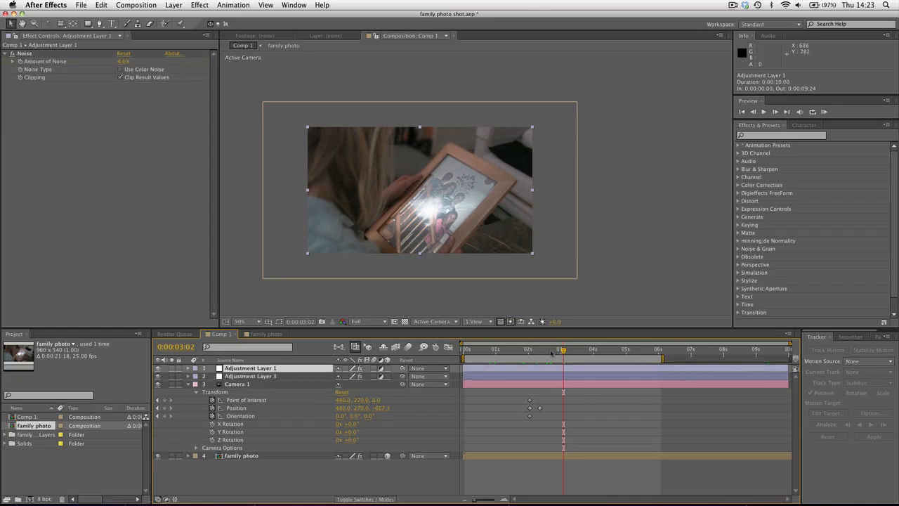
{"action": "left_click", "coordinate": [529, 349]}
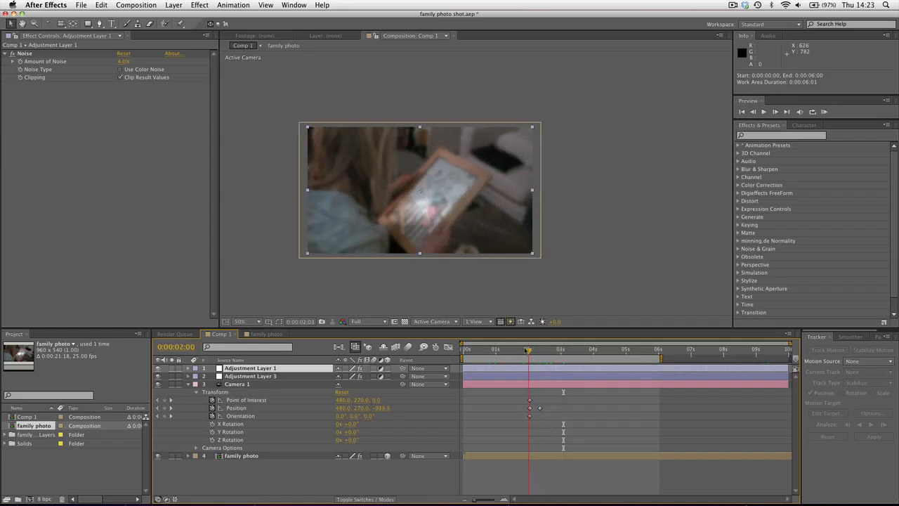
{"action": "left_click", "coordinate": [544, 349]}
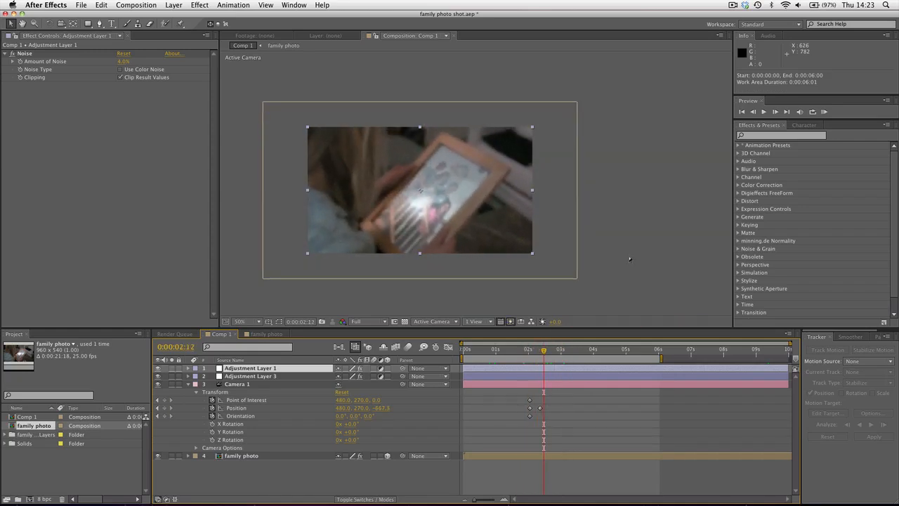
{"action": "mouse_move", "coordinate": [603, 244]}
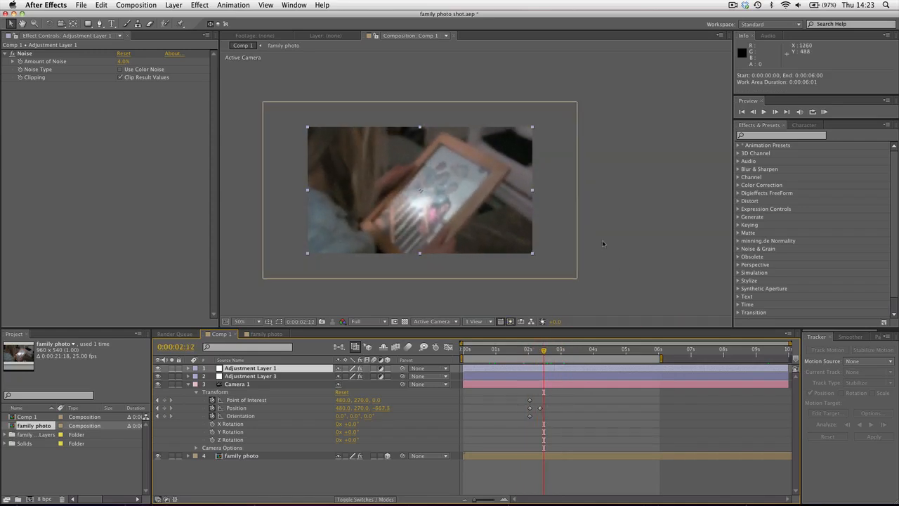
{"action": "left_click", "coordinate": [246, 321]}
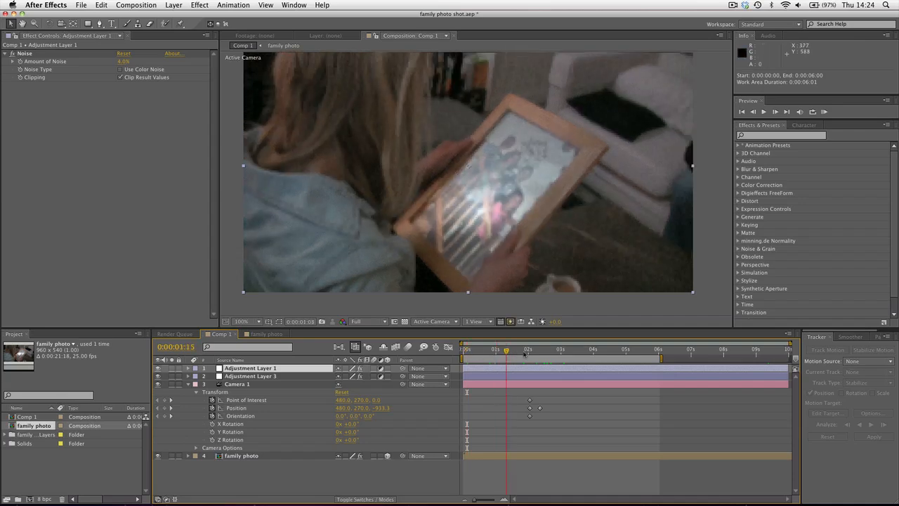
{"action": "left_click", "coordinate": [615, 348]}
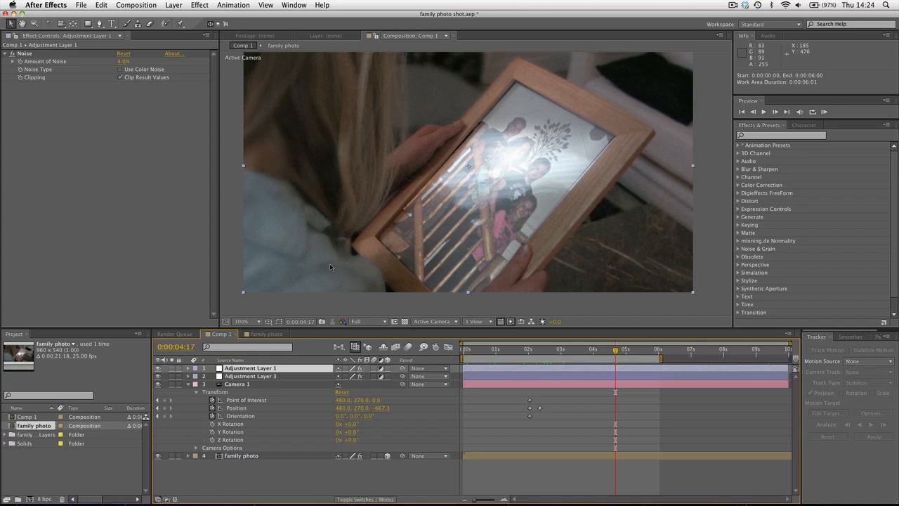
{"action": "mouse_move", "coordinate": [492, 216]}
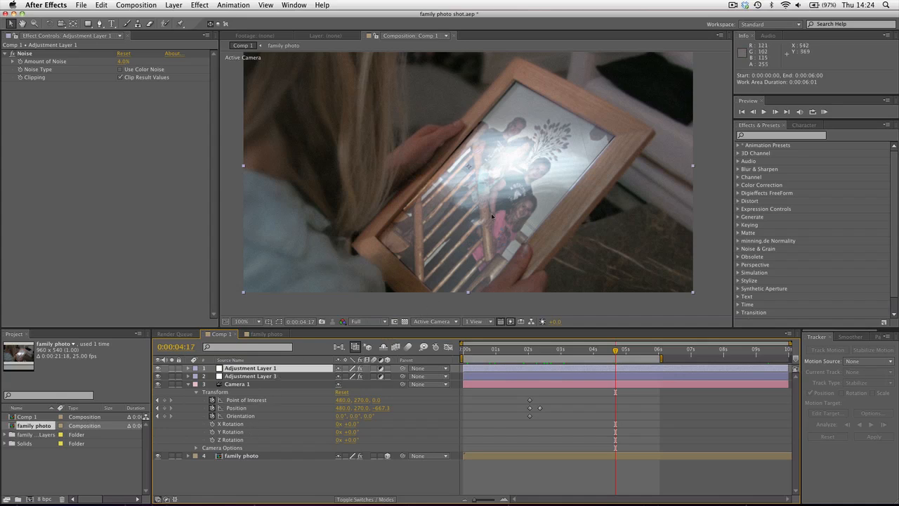
{"action": "mouse_move", "coordinate": [492, 217]}
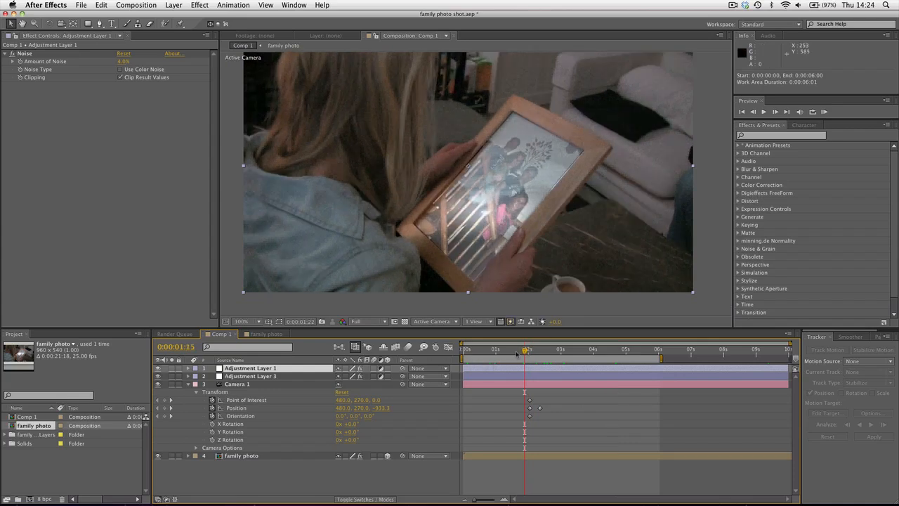
{"action": "left_click", "coordinate": [553, 349]}
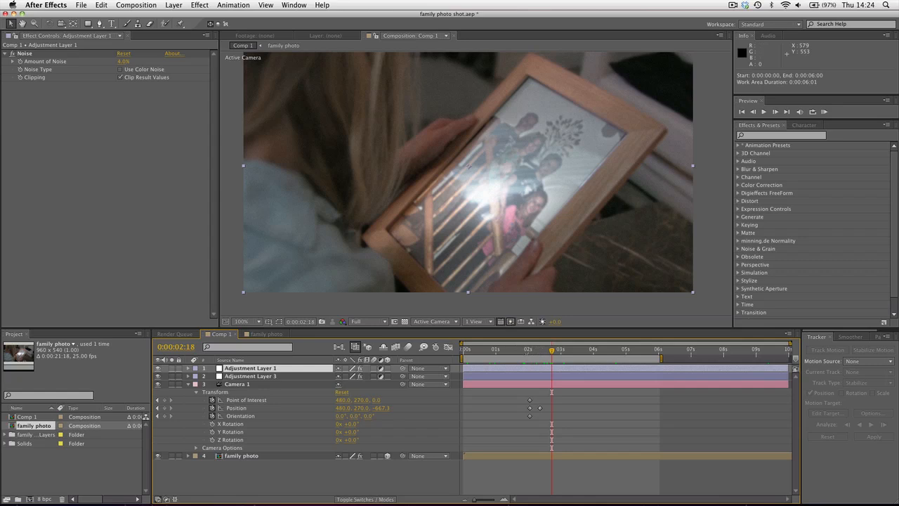
{"action": "left_click", "coordinate": [519, 349]}
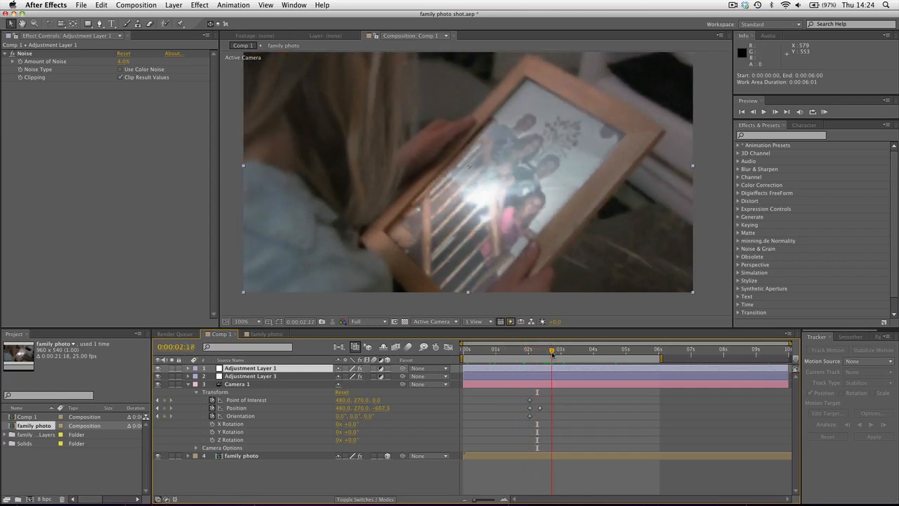
{"action": "left_click", "coordinate": [593, 349]}
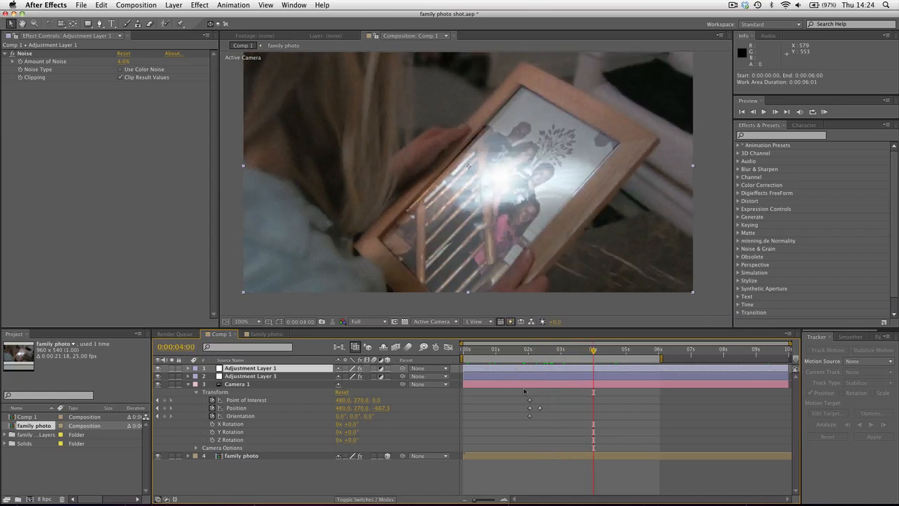
{"action": "mouse_move", "coordinate": [541, 361]}
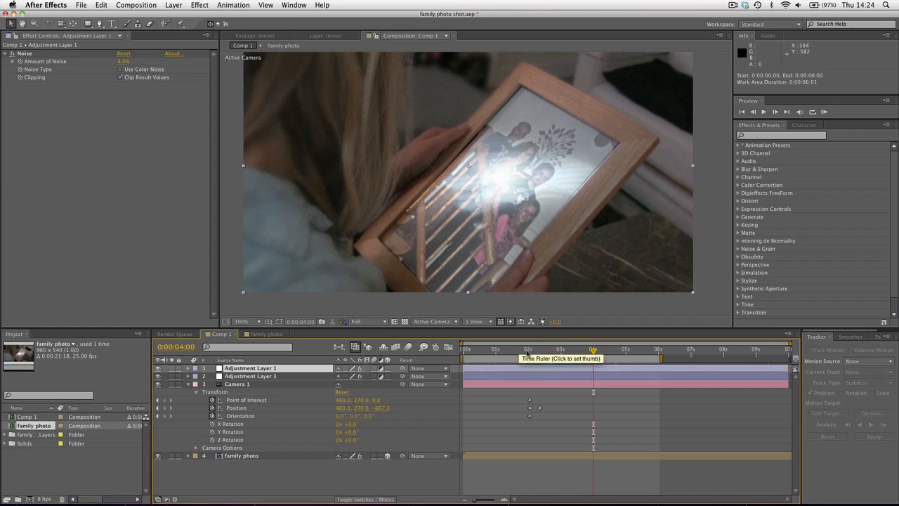
{"action": "left_click", "coordinate": [561, 349]}
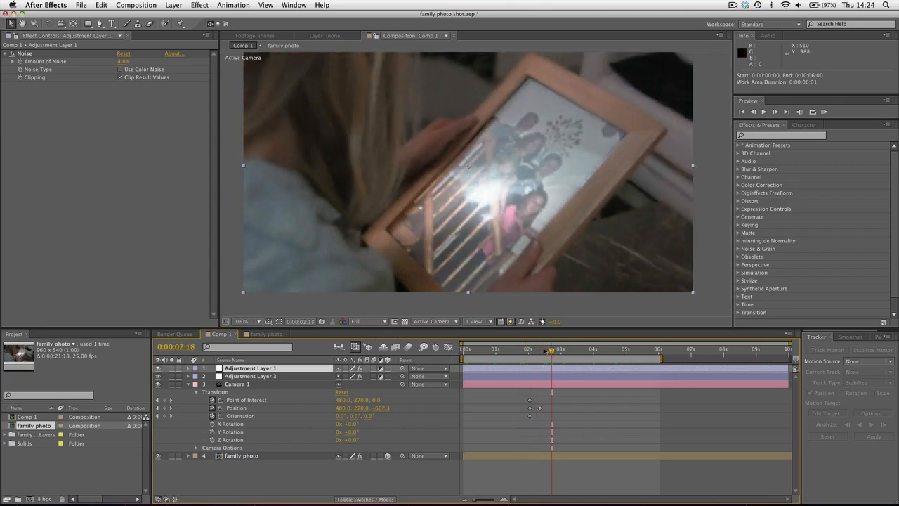
{"action": "left_click", "coordinate": [573, 349]}
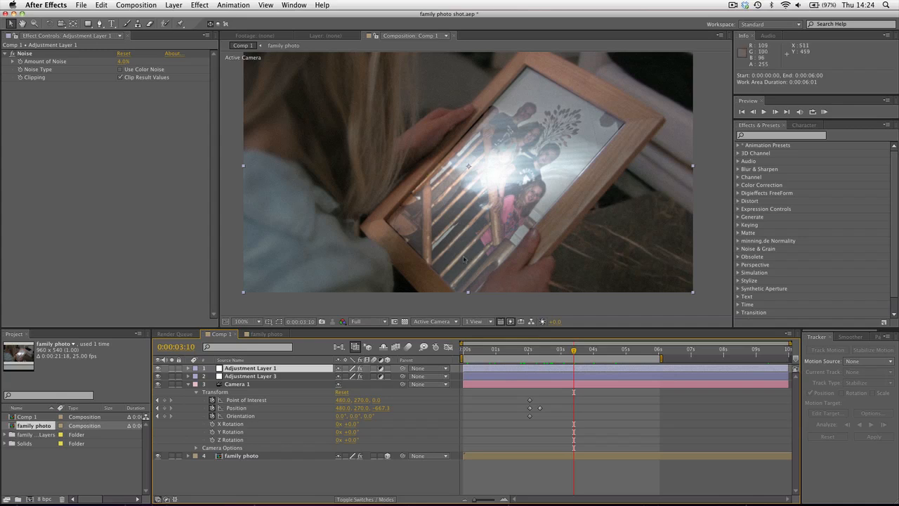
{"action": "mouse_move", "coordinate": [536, 352]}
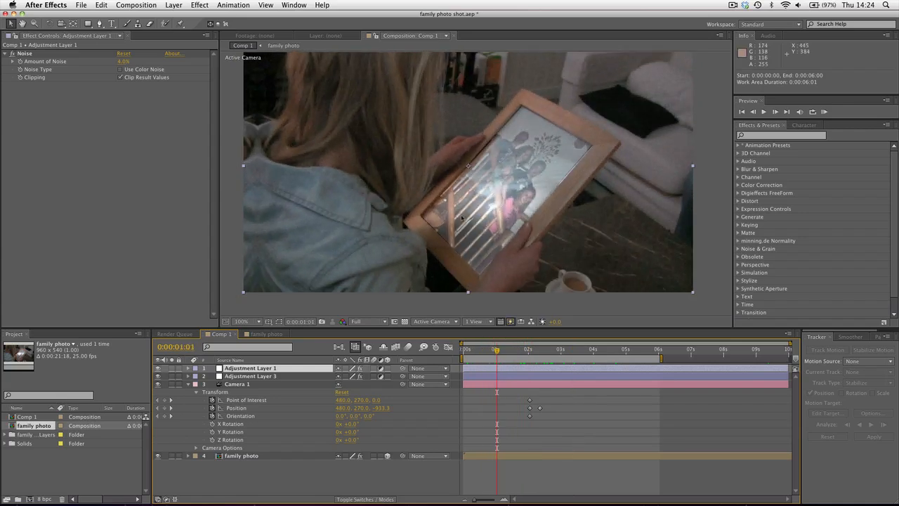
{"action": "mouse_move", "coordinate": [534, 173]}
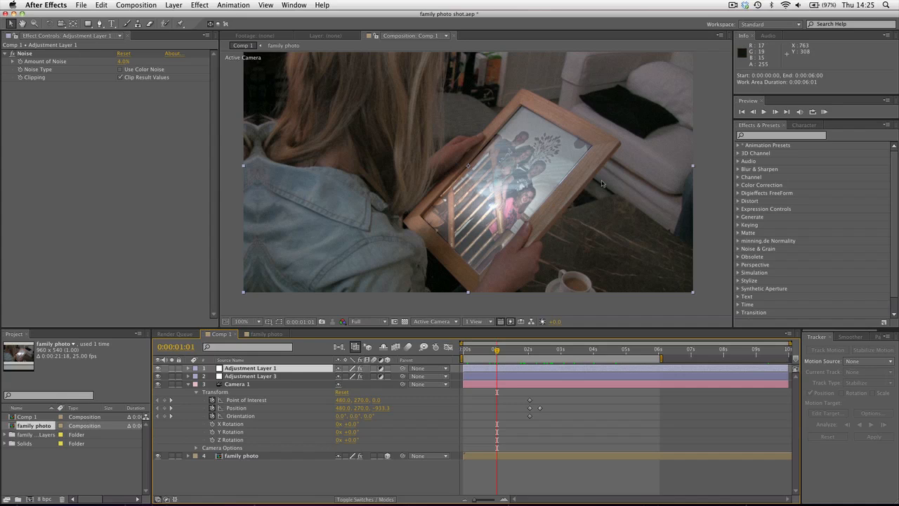
{"action": "mouse_move", "coordinate": [514, 208]}
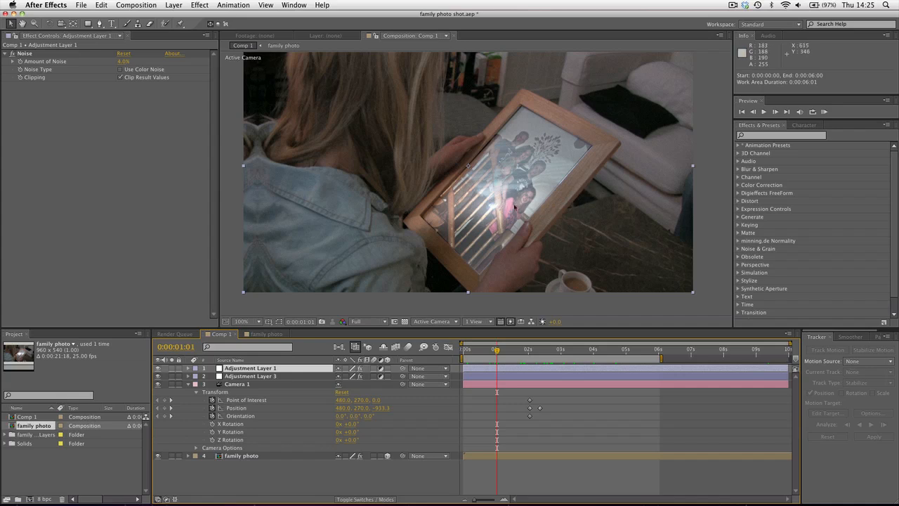
{"action": "mouse_move", "coordinate": [523, 232]}
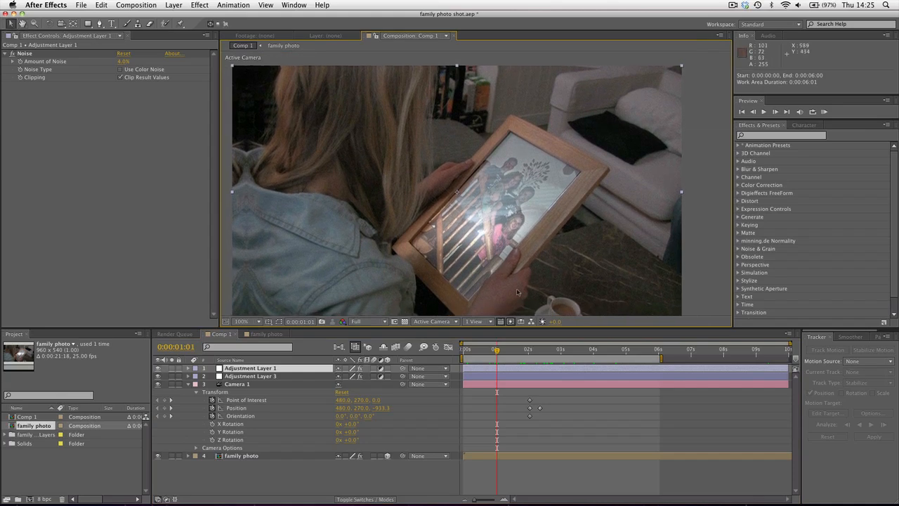
{"action": "left_click_drag", "start_coordinate": [497, 349], "coordinate": [523, 349]}
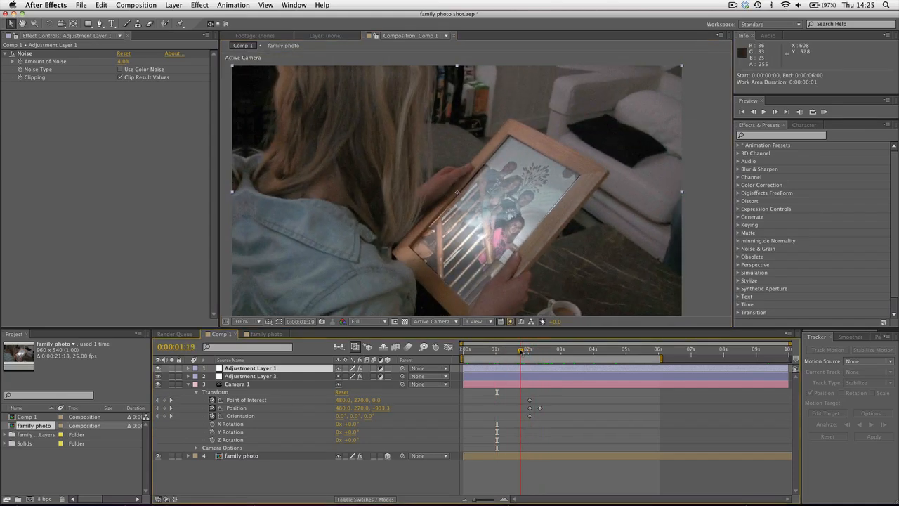
{"action": "left_click", "coordinate": [532, 349]}
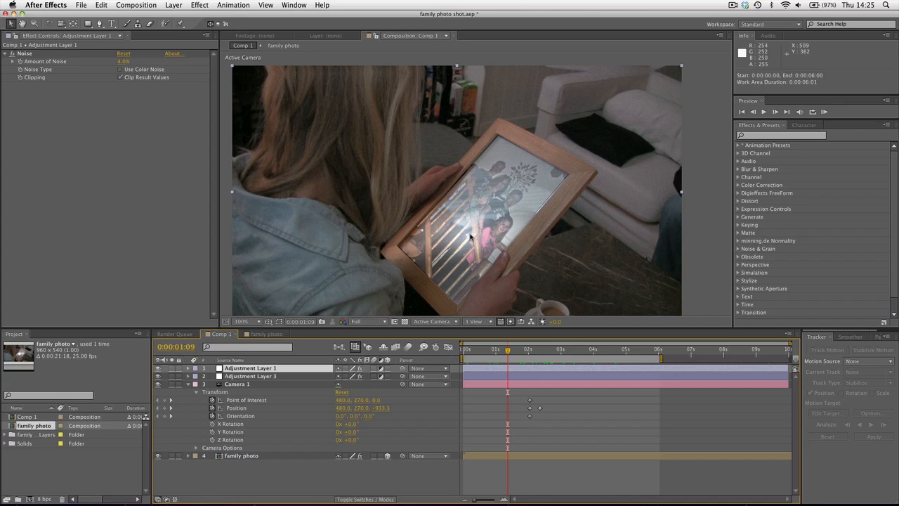
{"action": "mouse_move", "coordinate": [533, 264]}
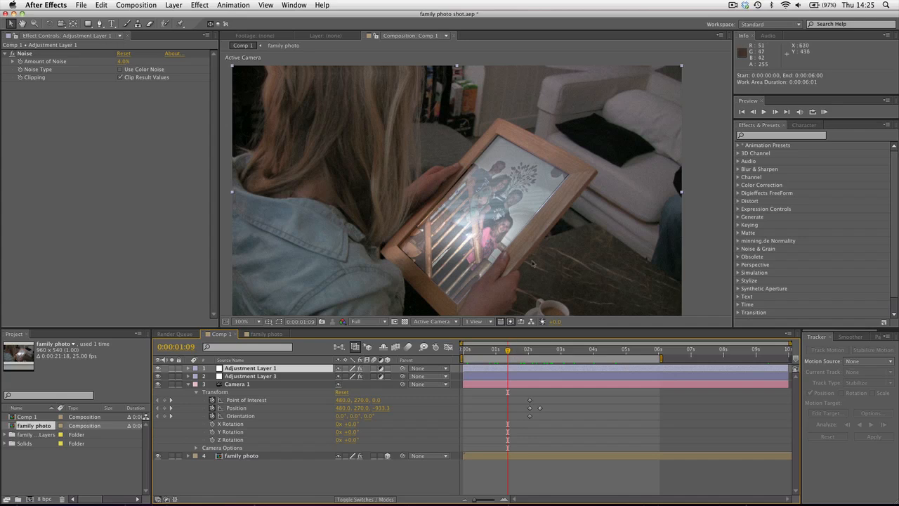
{"action": "mouse_move", "coordinate": [518, 208]}
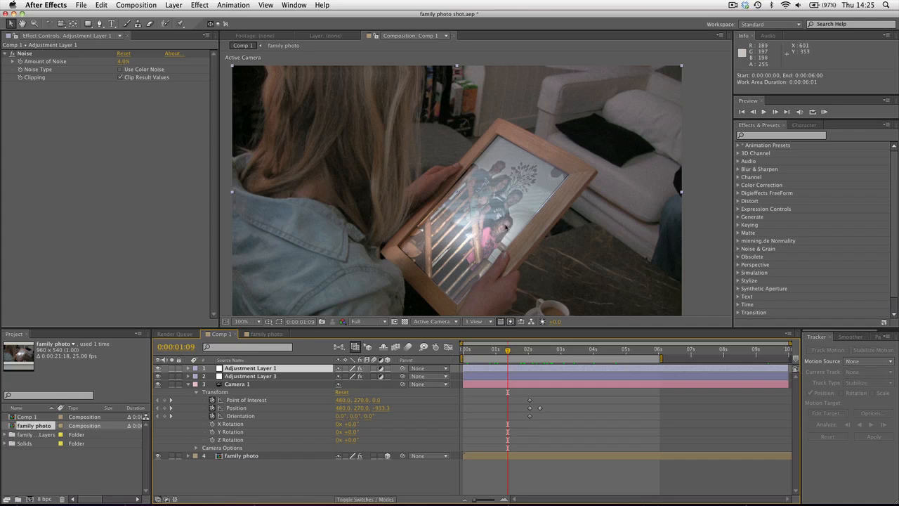
{"action": "mouse_move", "coordinate": [450, 225]}
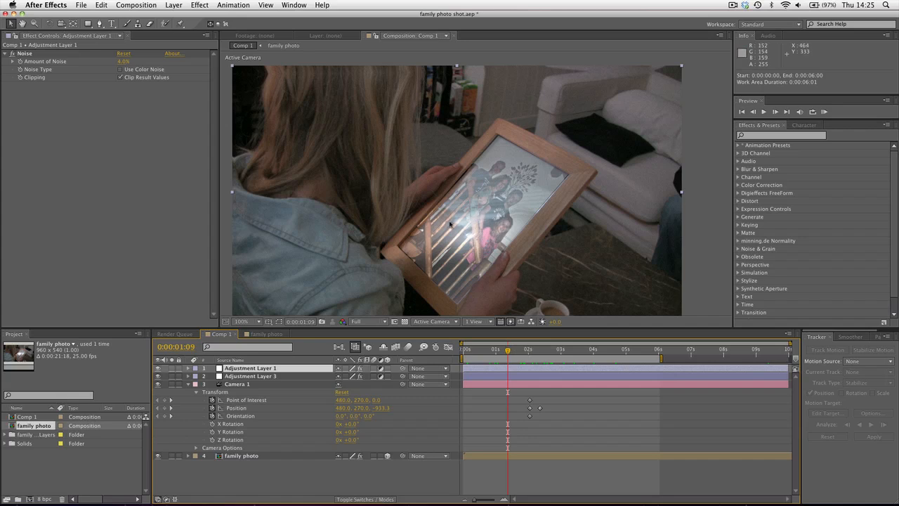
{"action": "mouse_move", "coordinate": [531, 149]}
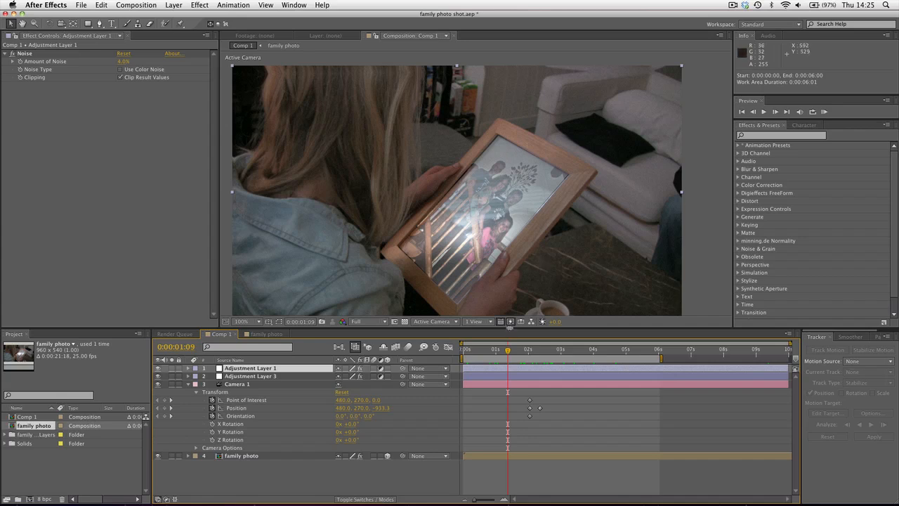
{"action": "mouse_move", "coordinate": [523, 275]}
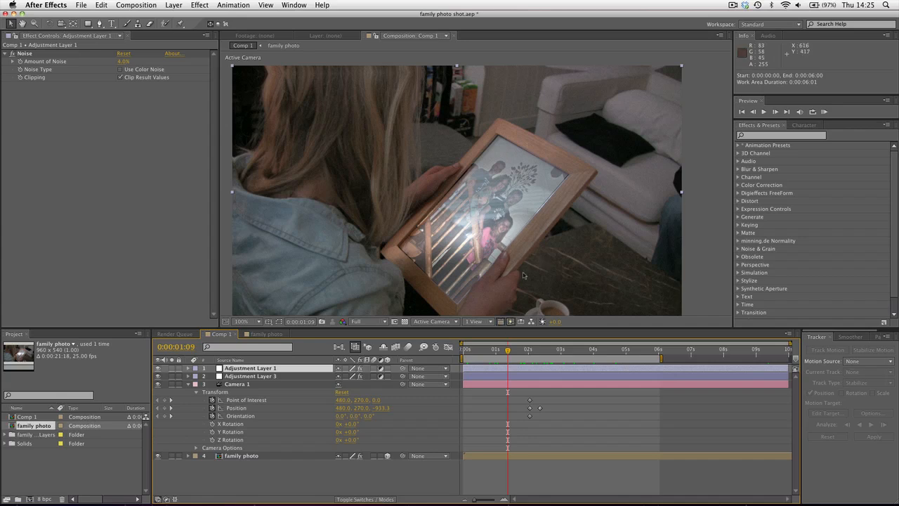
{"action": "mouse_move", "coordinate": [474, 165]}
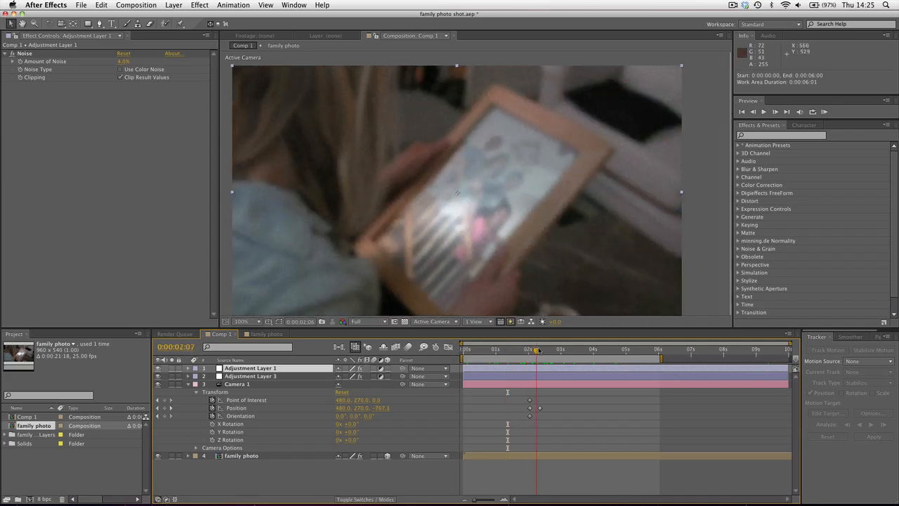
{"action": "left_click", "coordinate": [580, 349]}
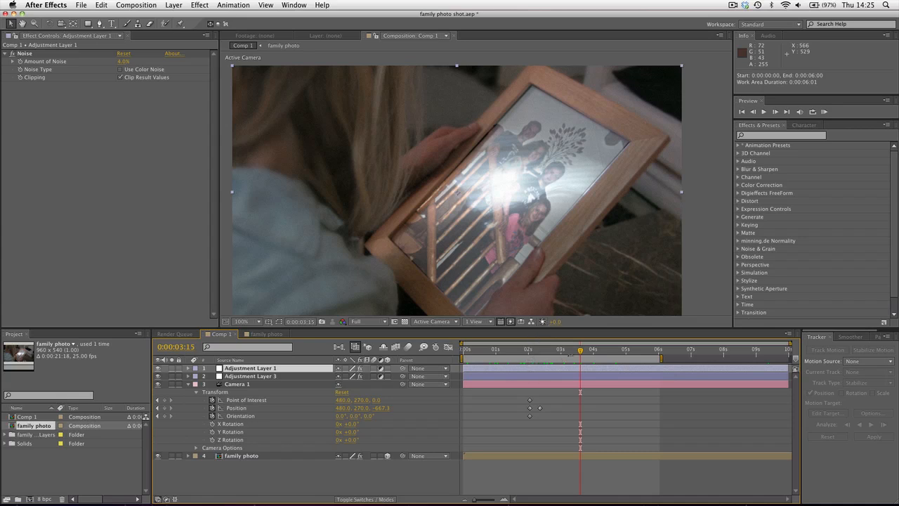
{"action": "mouse_move", "coordinate": [517, 310]}
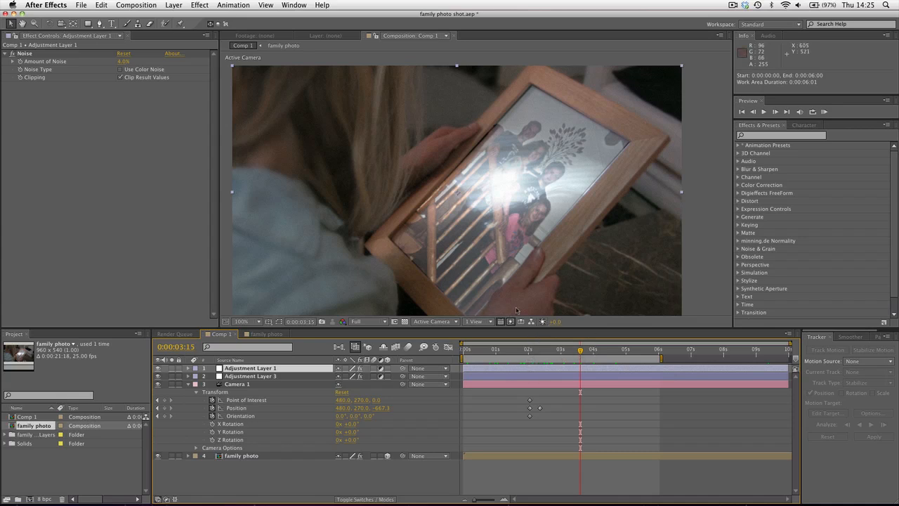
{"action": "mouse_move", "coordinate": [595, 100]}
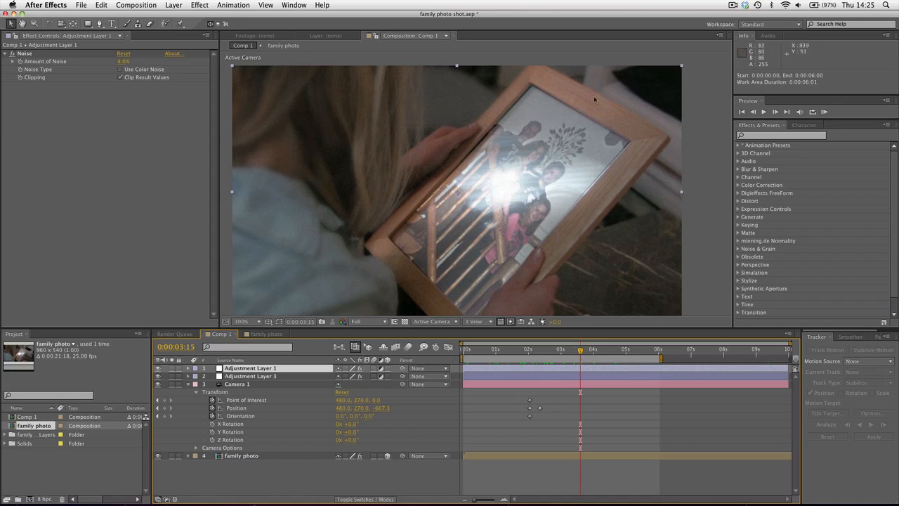
{"action": "mouse_move", "coordinate": [492, 199]}
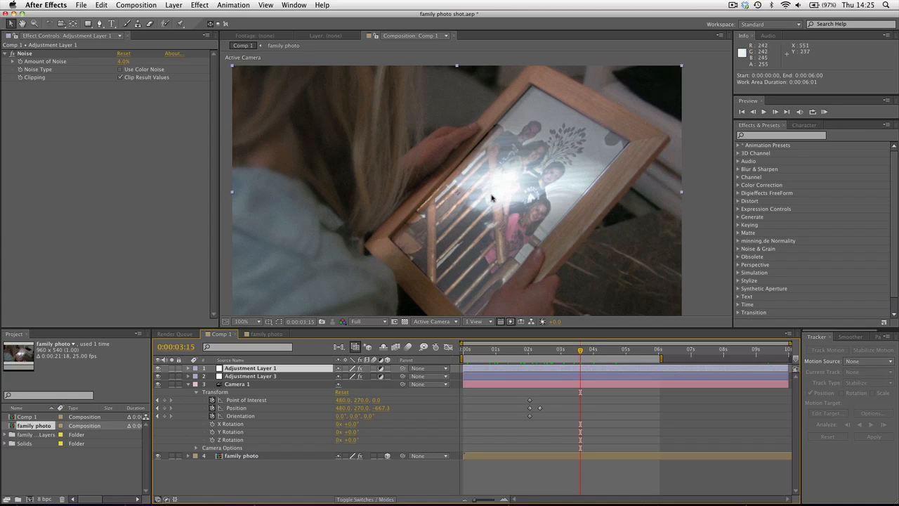
{"action": "mouse_move", "coordinate": [443, 211]}
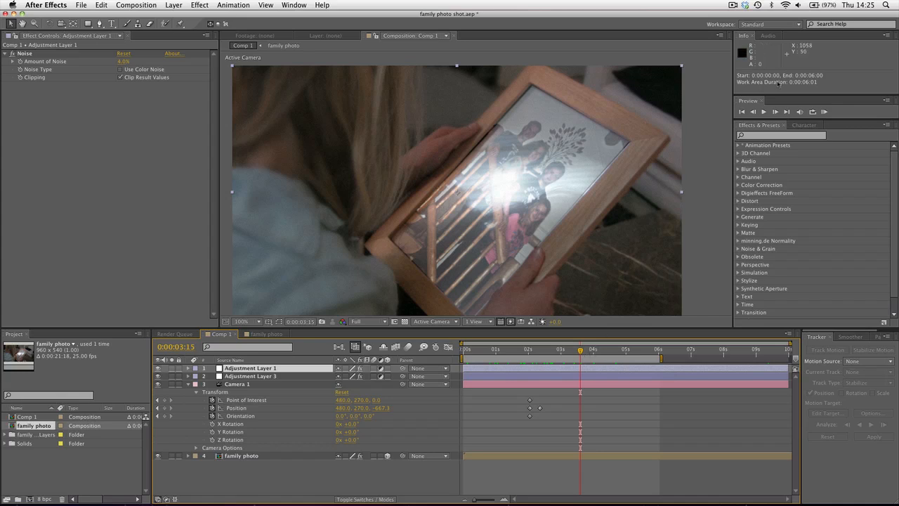
{"action": "mouse_move", "coordinate": [628, 116]}
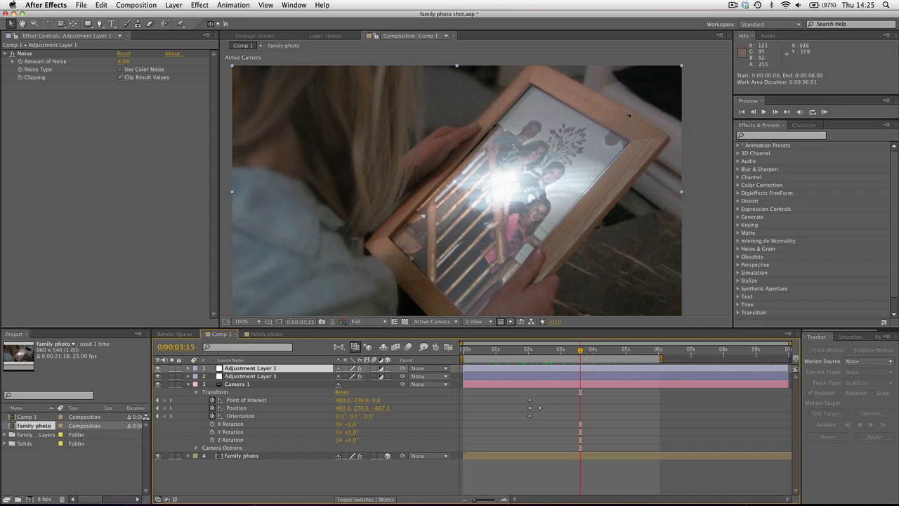